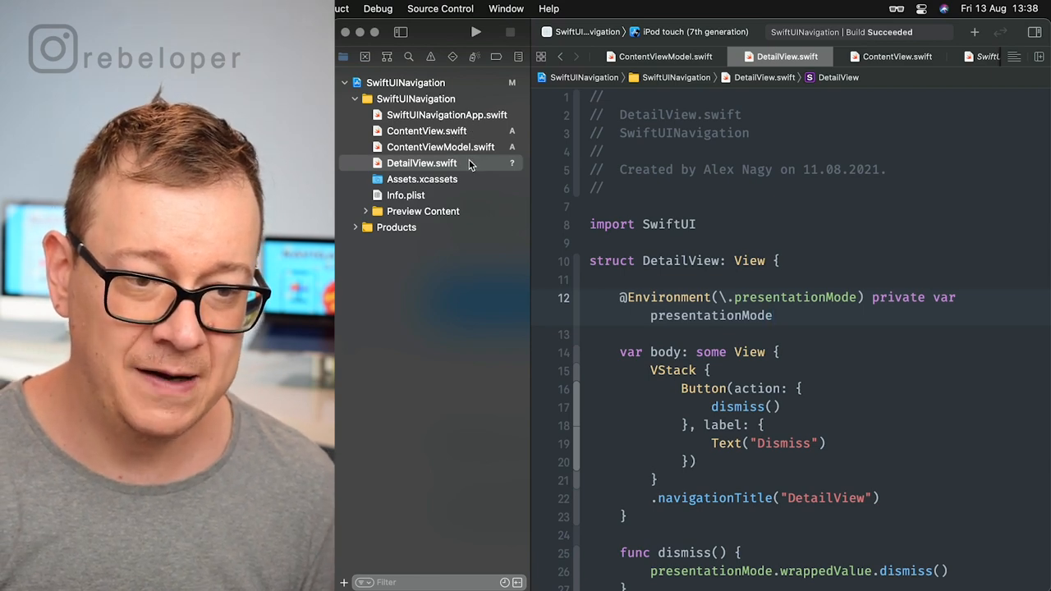
Review the starter files: the app entry point, ContentView, ContentViewModel and DetailView.
{"action": "left_click", "coordinate": [446, 114]}
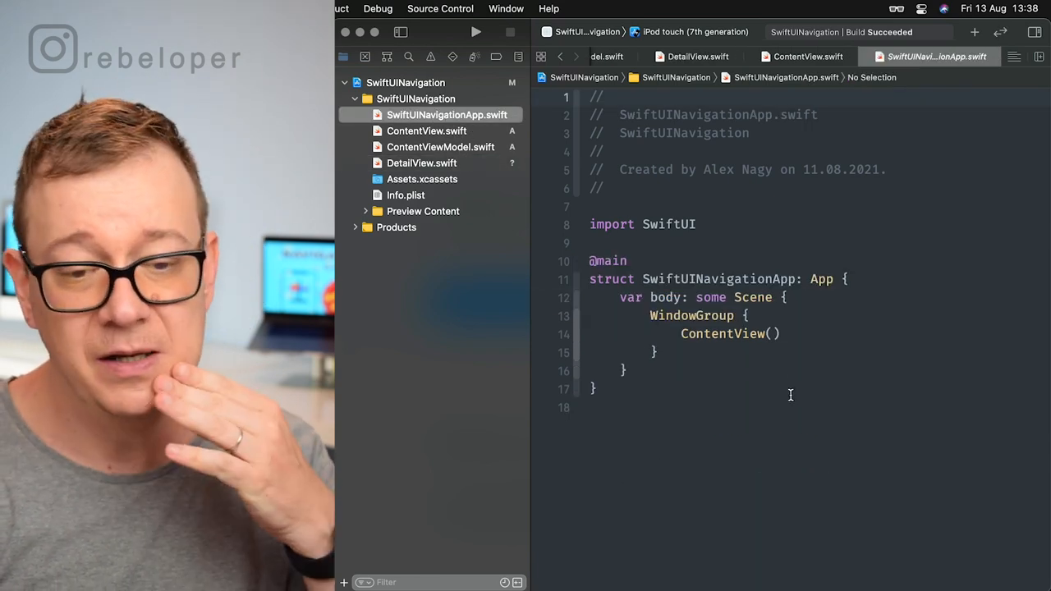
{"action": "left_click", "coordinate": [426, 131]}
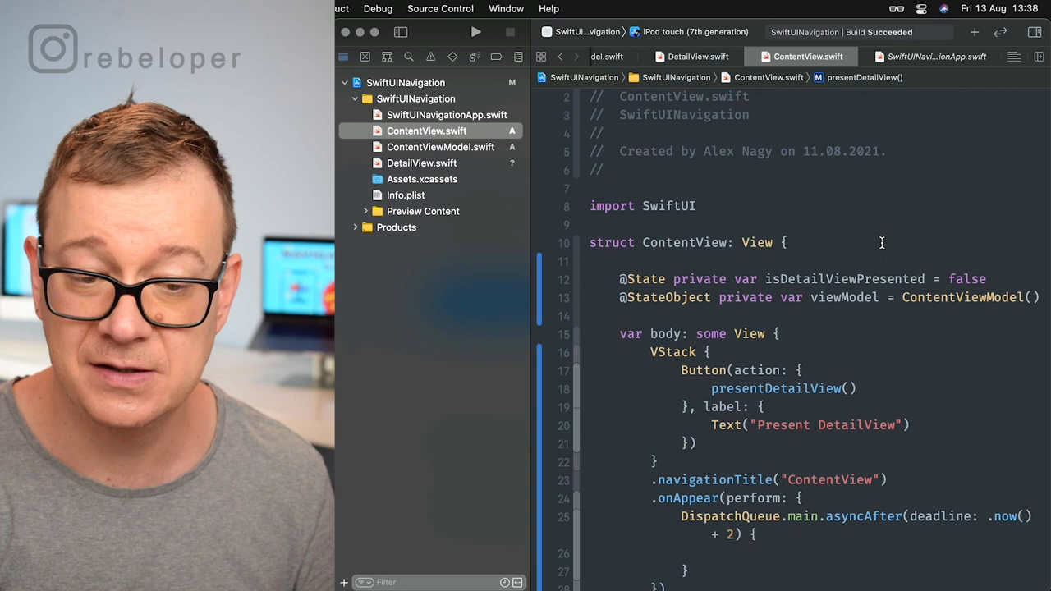
{"action": "scroll", "scroll_direction": "down", "scroll_amount": 3}
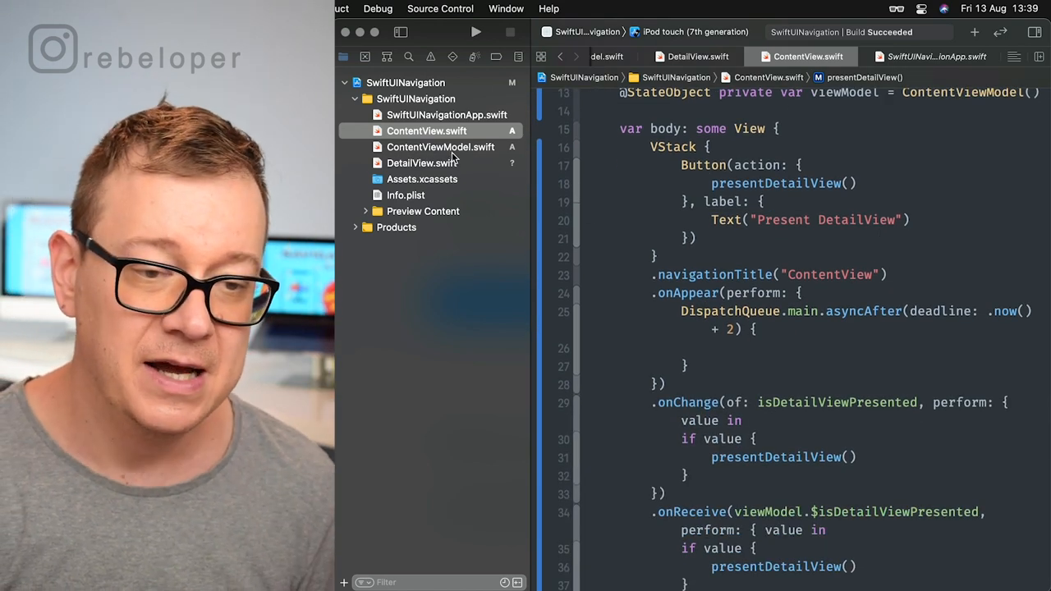
{"action": "left_click", "coordinate": [441, 146]}
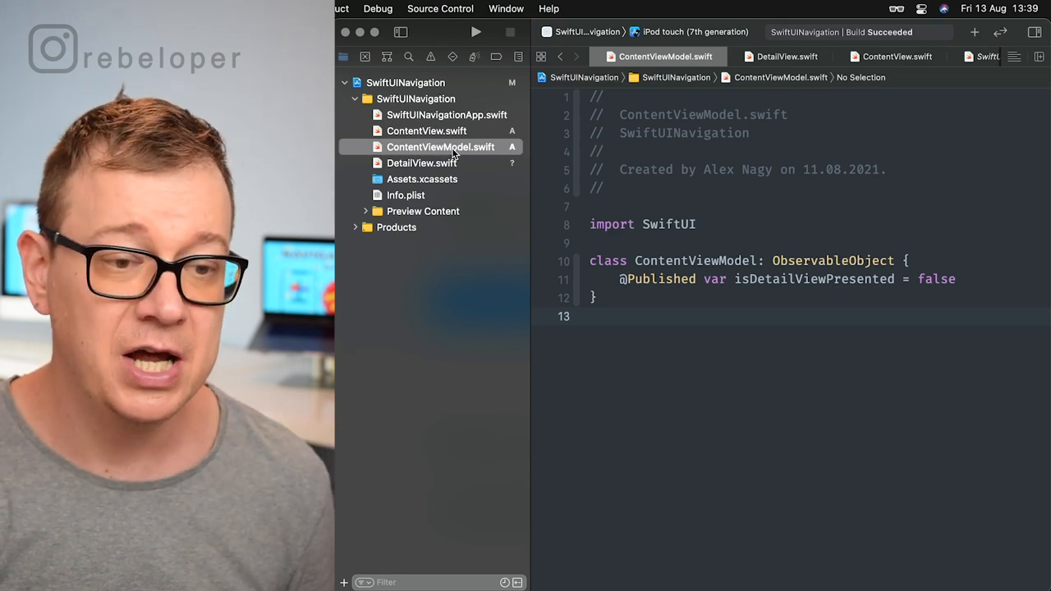
{"action": "left_click", "coordinate": [421, 163]}
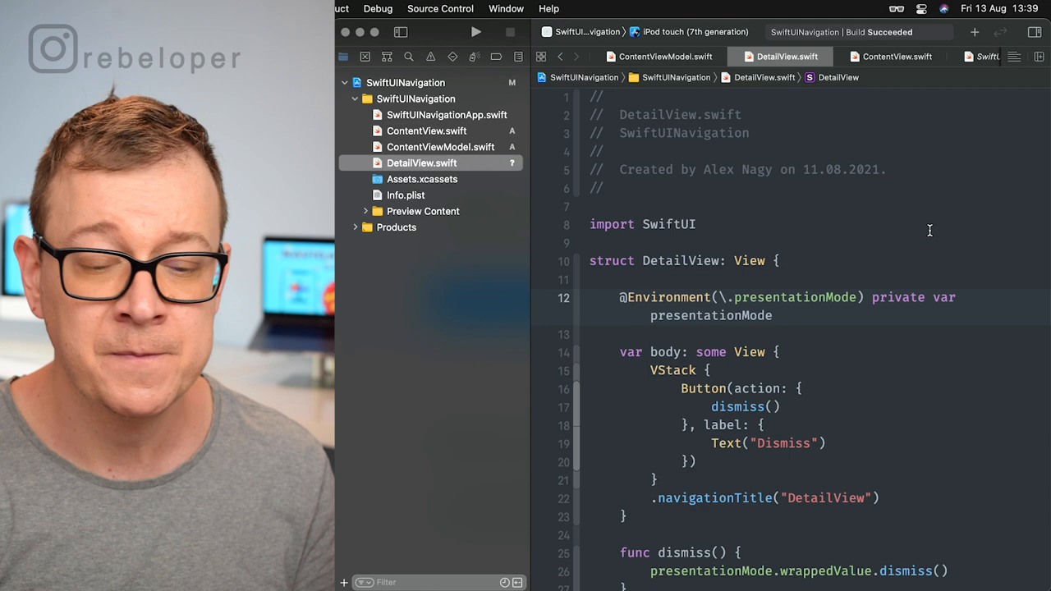
{"action": "scroll", "scroll_direction": "down", "scroll_amount": 3}
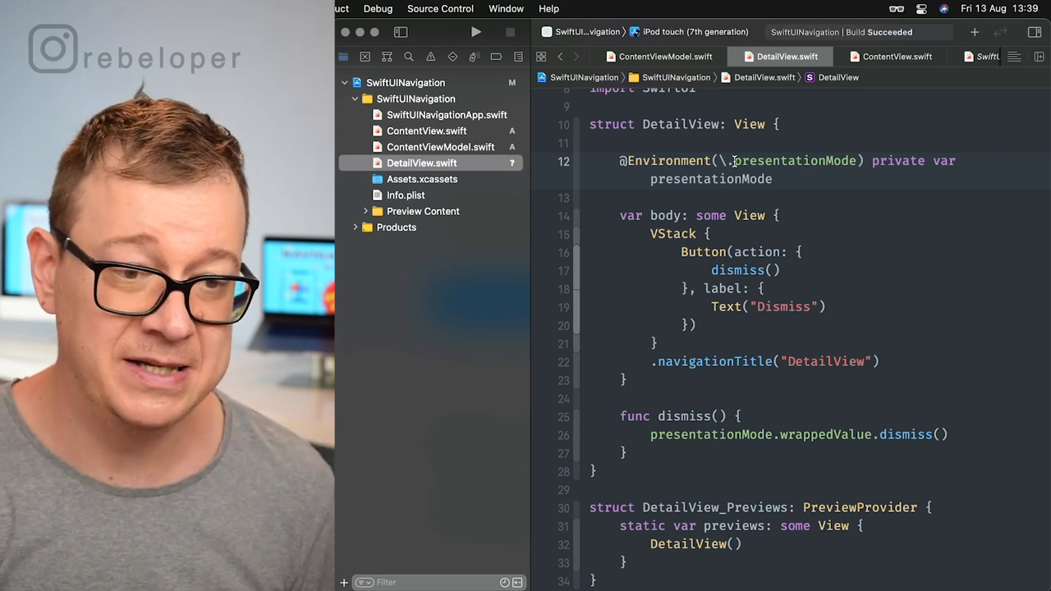
{"action": "left_click", "coordinate": [426, 131]}
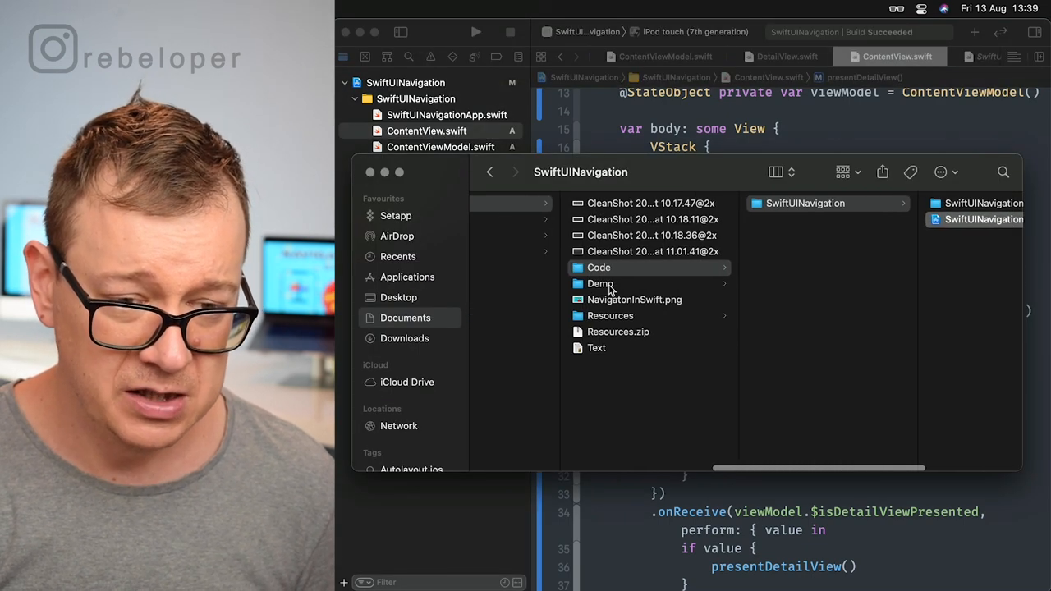
Add the Navigation folder from Resources into the project as a copied group.
{"action": "left_click", "coordinate": [610, 315]}
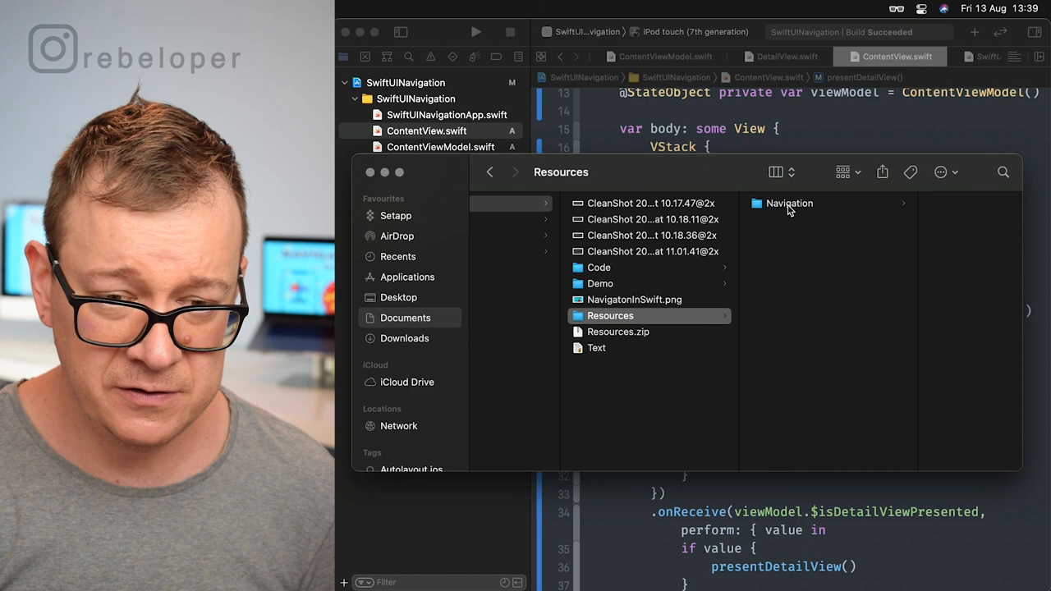
{"action": "left_click", "coordinate": [789, 203]}
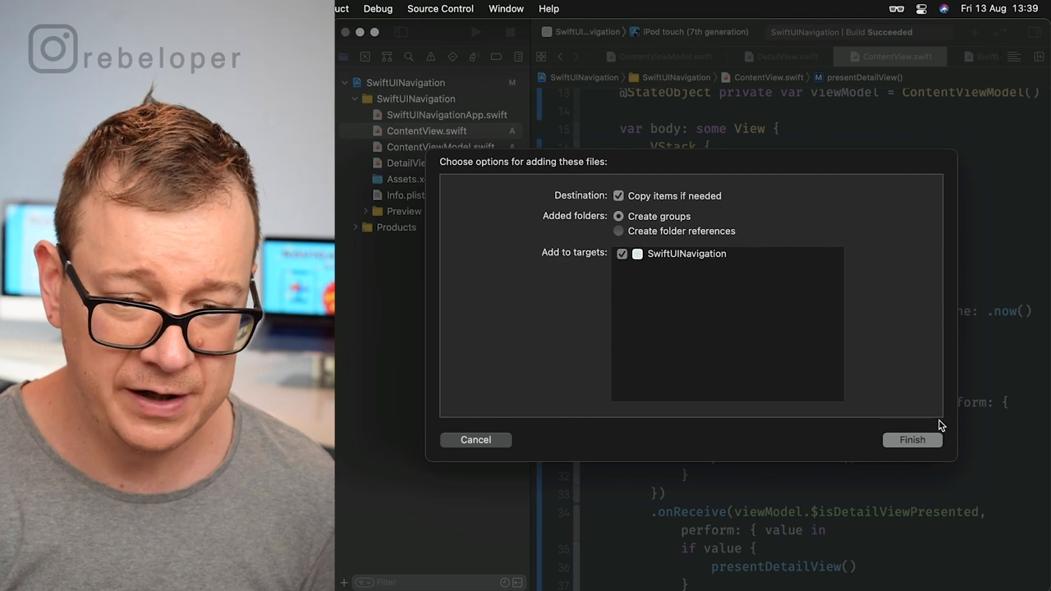
{"action": "left_click", "coordinate": [912, 439]}
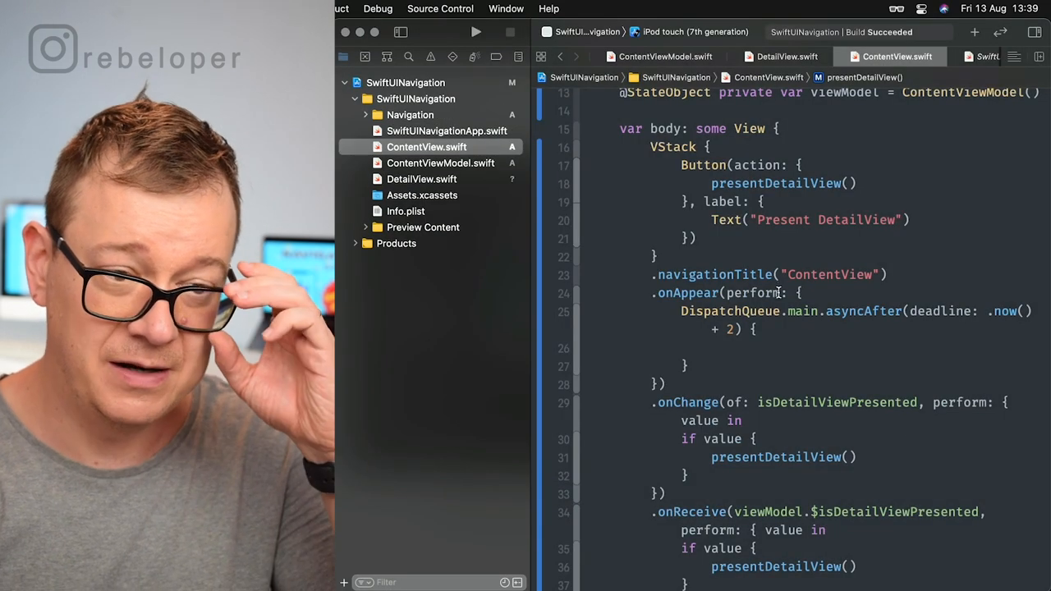
Expand and collapse the Navigation group, then open SwiftUINavigationApp.swift.
{"action": "left_click", "coordinate": [366, 115]}
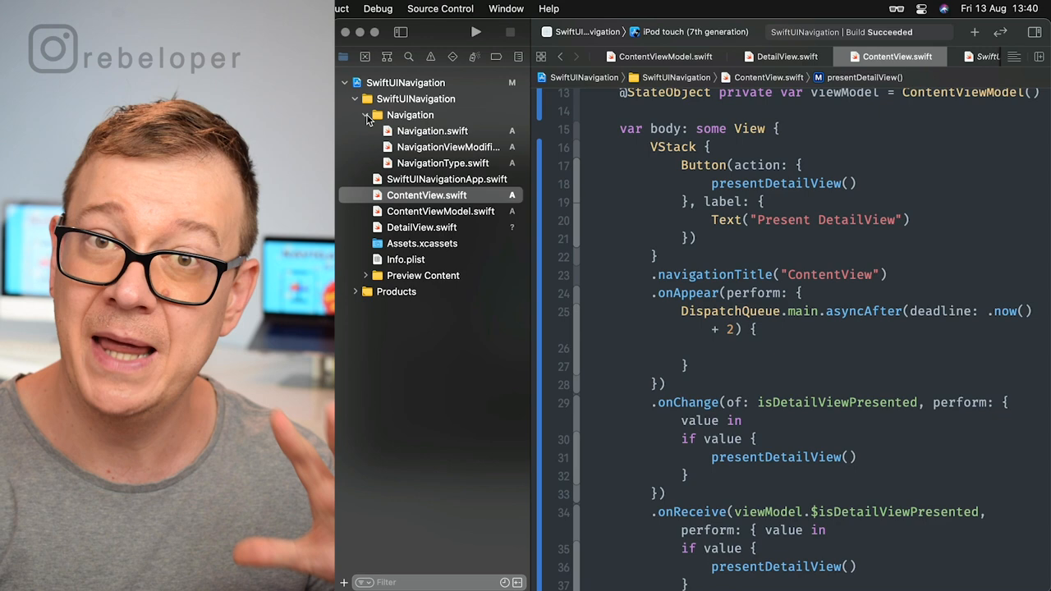
{"action": "left_click", "coordinate": [366, 115]}
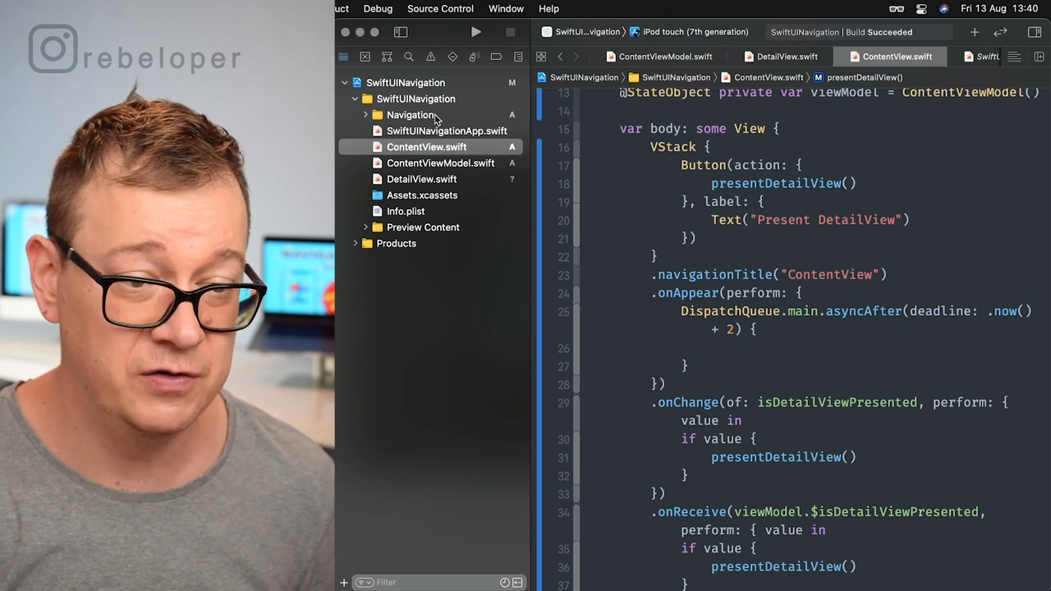
{"action": "left_click", "coordinate": [448, 130]}
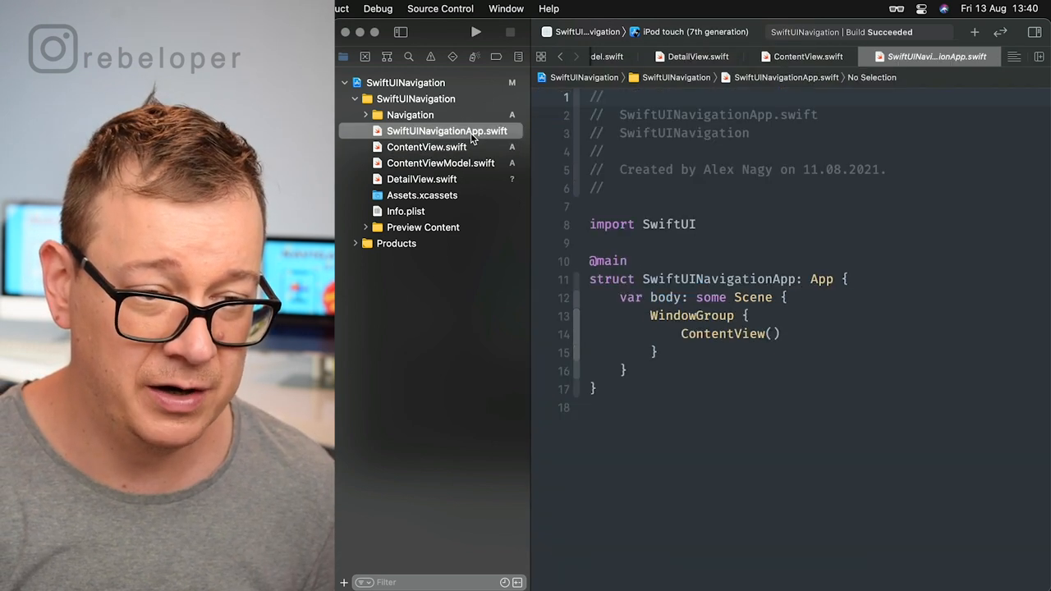
Wrap ContentView() in a NavigationView inside WindowGroup, then open ContentView.swift.
{"action": "left_click", "coordinate": [749, 316]}
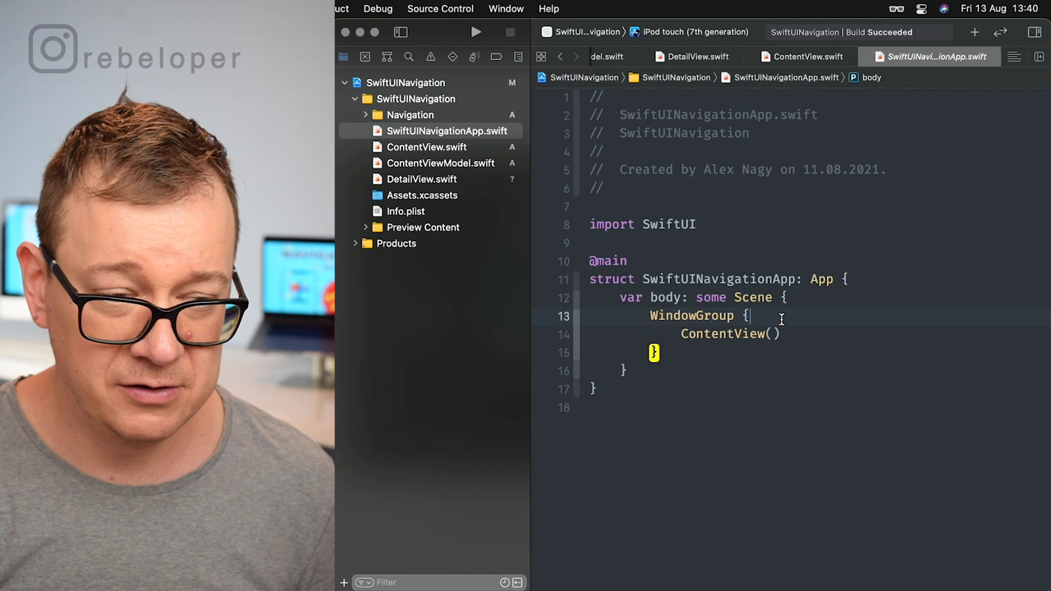
{"action": "type", "text": "NavigationView"}
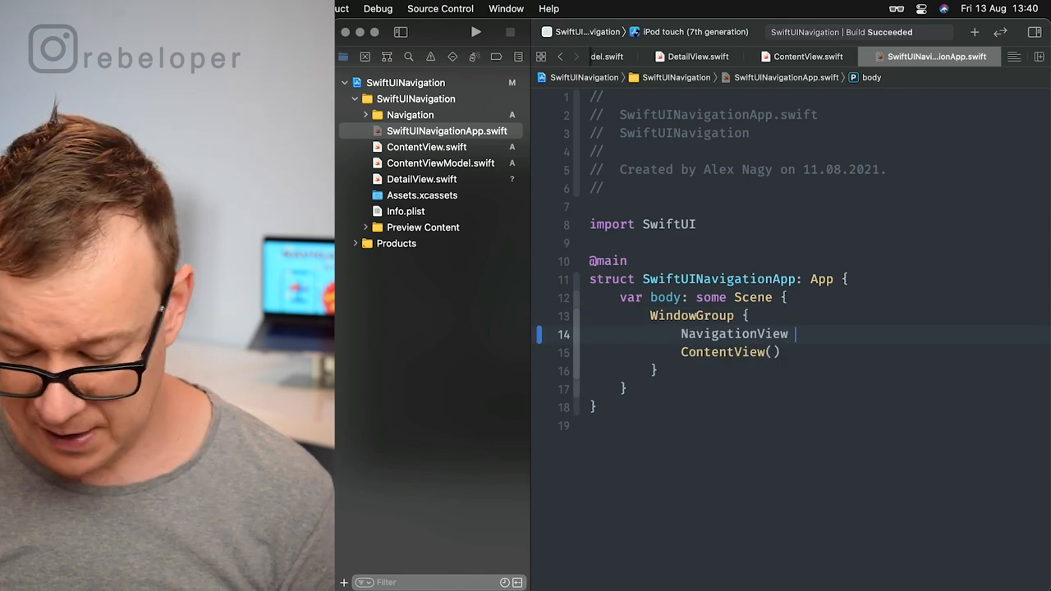
{"action": "type", "text": "{"}
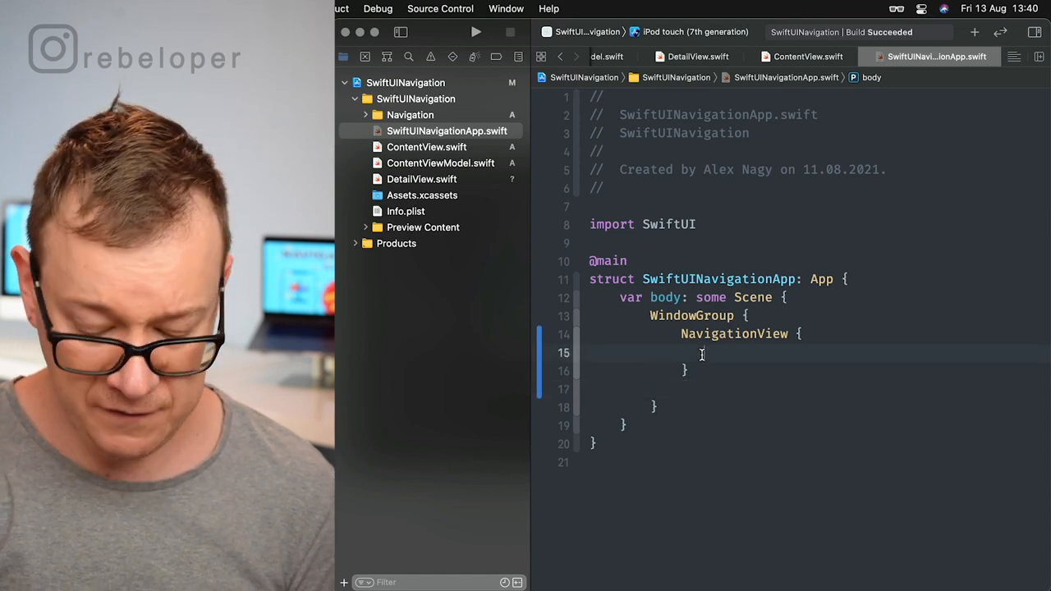
{"action": "type", "text": "ContentView()"}
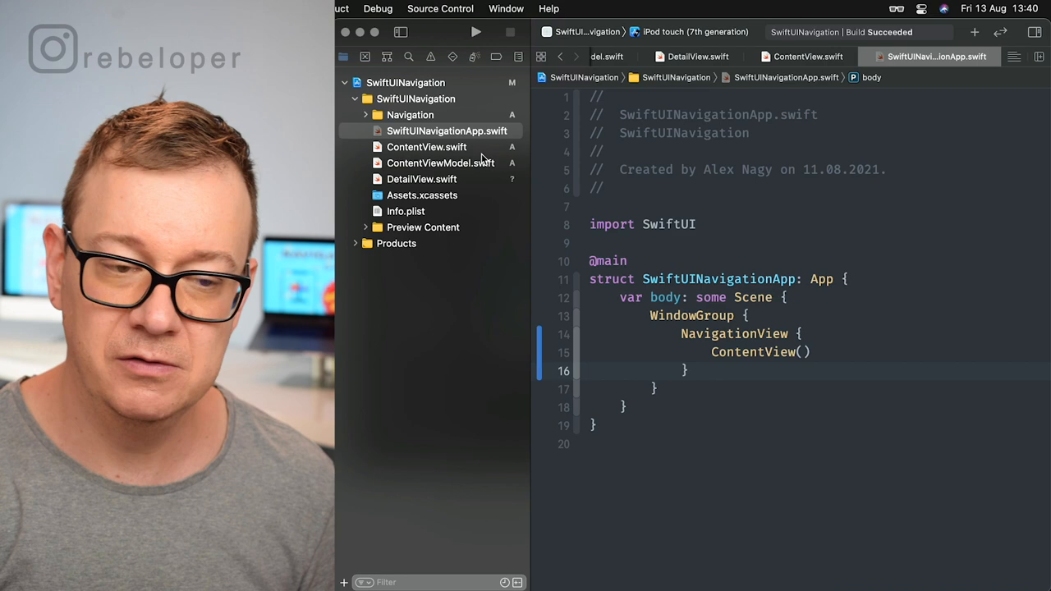
{"action": "left_click", "coordinate": [426, 146]}
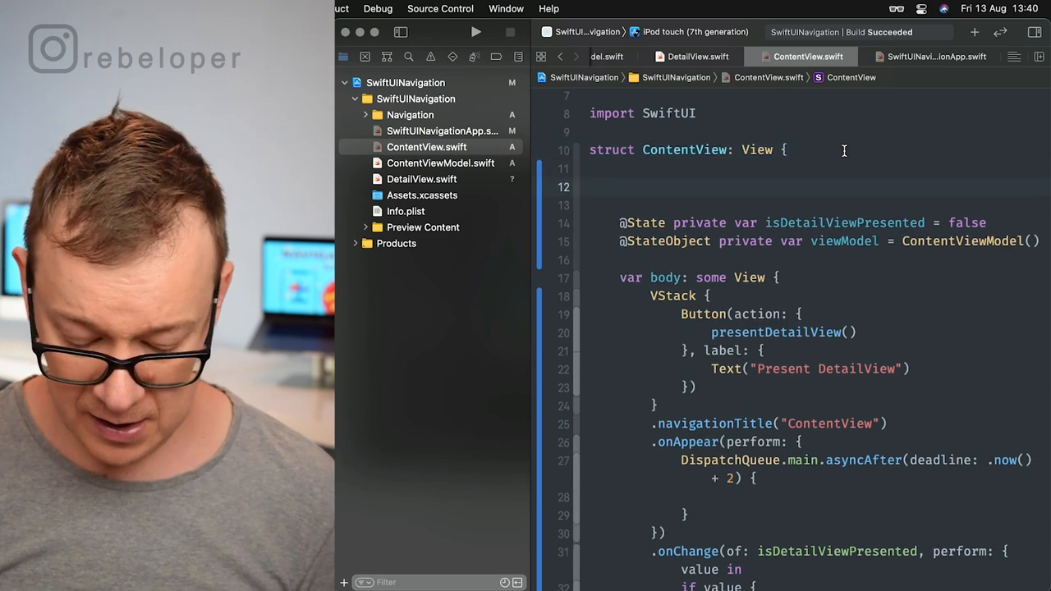
{"action": "type", "text": "ps"}
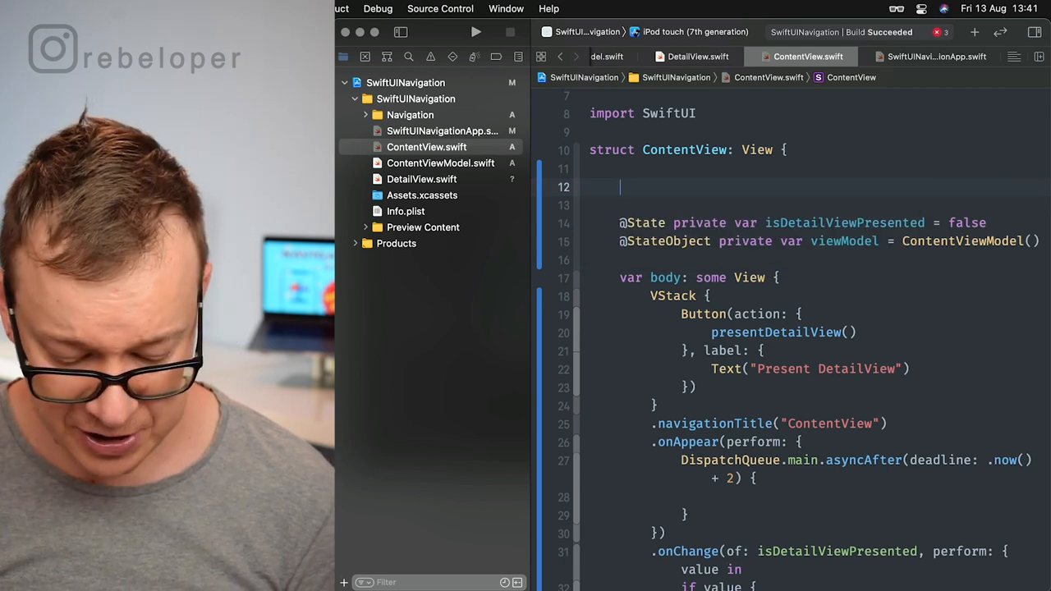
{"action": "type", "text": "@State"}
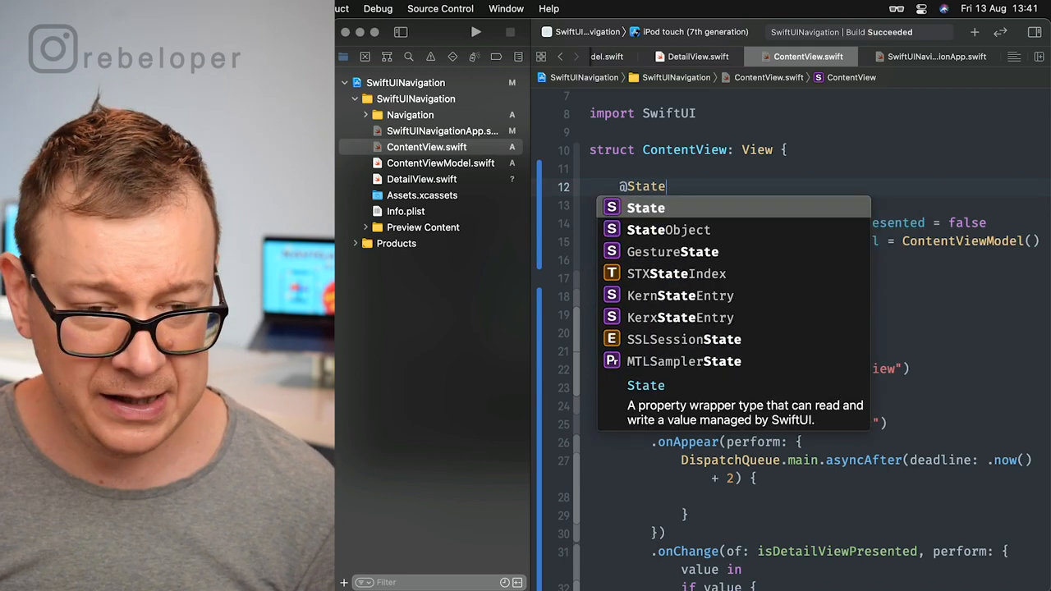
{"action": "type", "text": "Obje"}
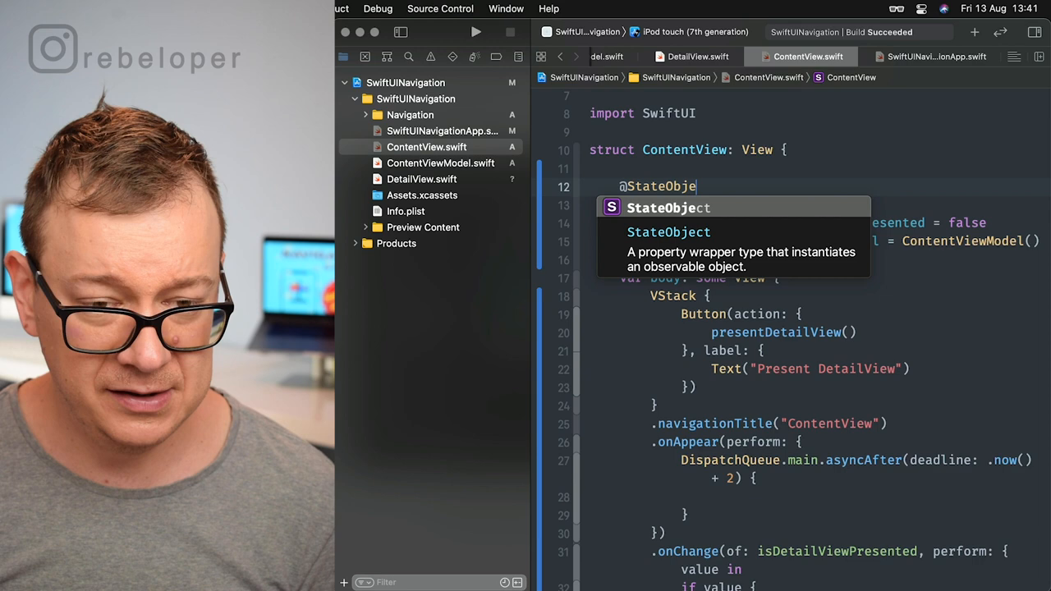
{"action": "type", "text": "ct private var nav"}
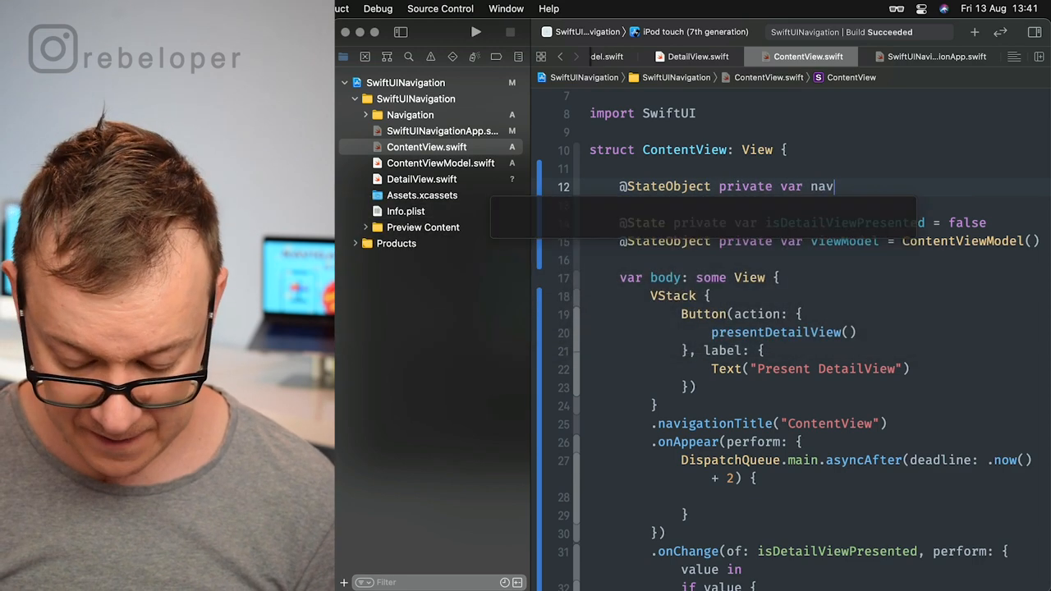
{"action": "type", "text": "igation"}
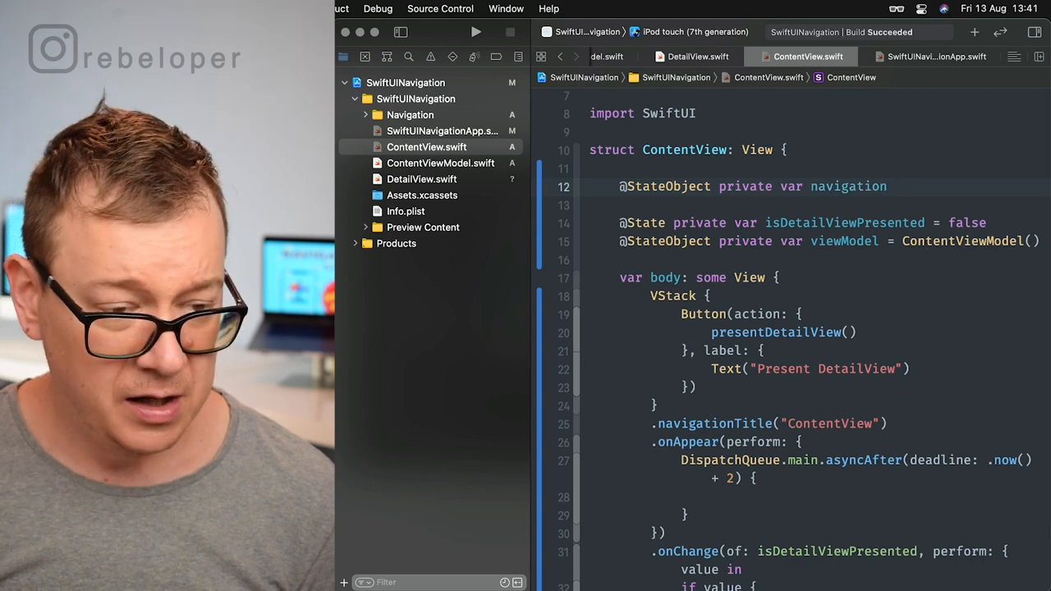
{"action": "type", "text": "= Nan"}
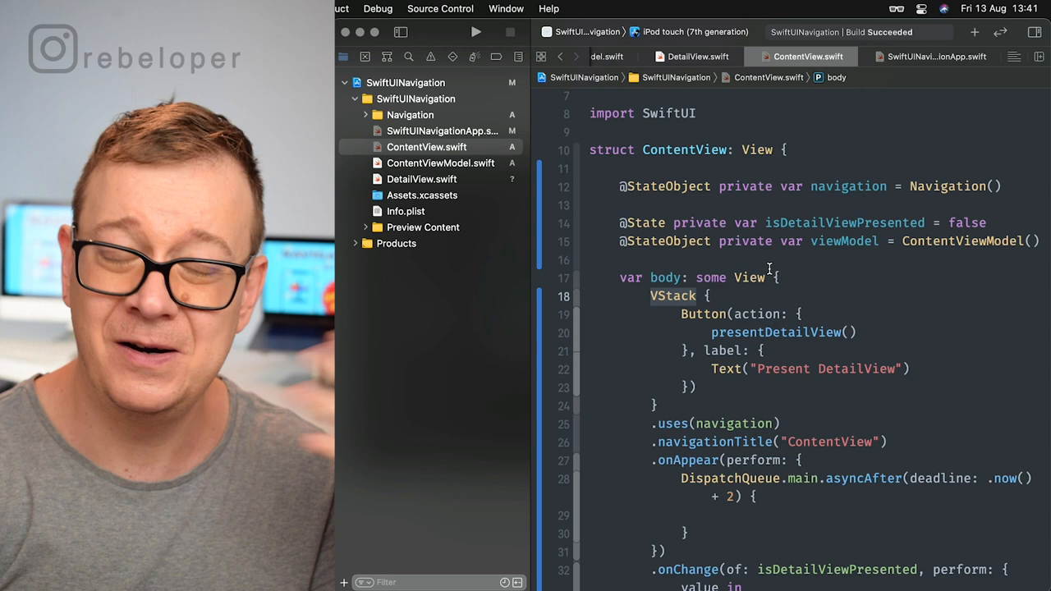
{"action": "scroll", "scroll_direction": "down", "scroll_amount": 3}
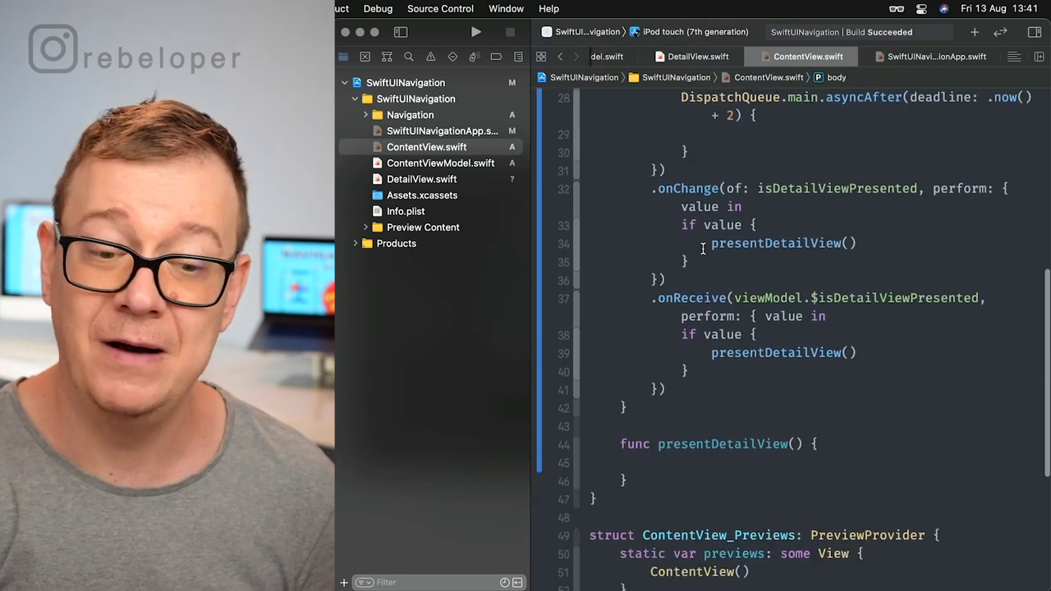
Call navigation.present(.page) with DetailView(), printing "DetailView dismissed" in onDismiss.
{"action": "scroll", "scroll_direction": "up", "scroll_amount": 3}
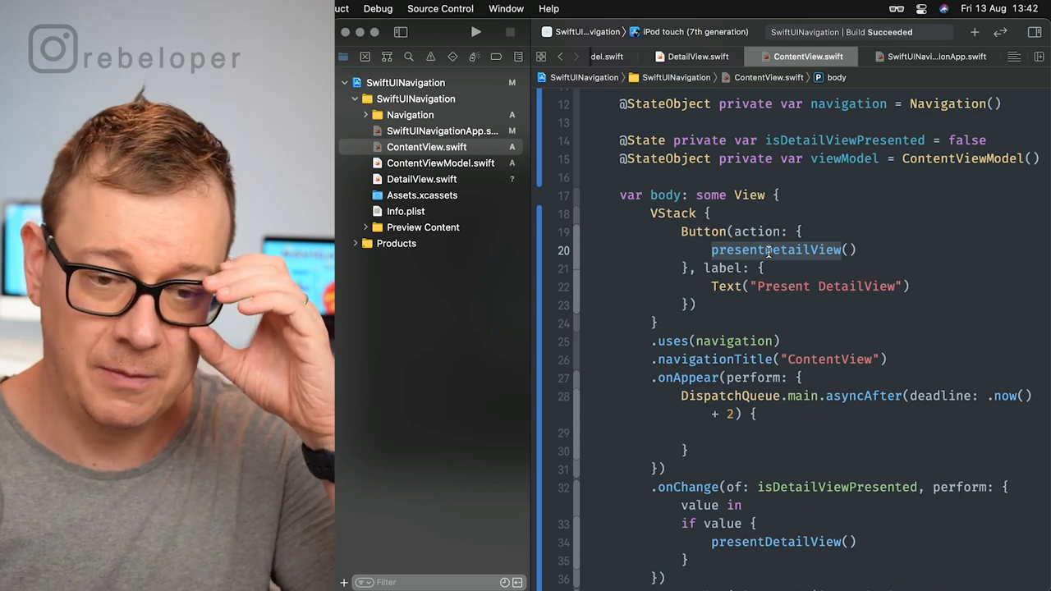
{"action": "scroll", "scroll_direction": "down", "scroll_amount": 3}
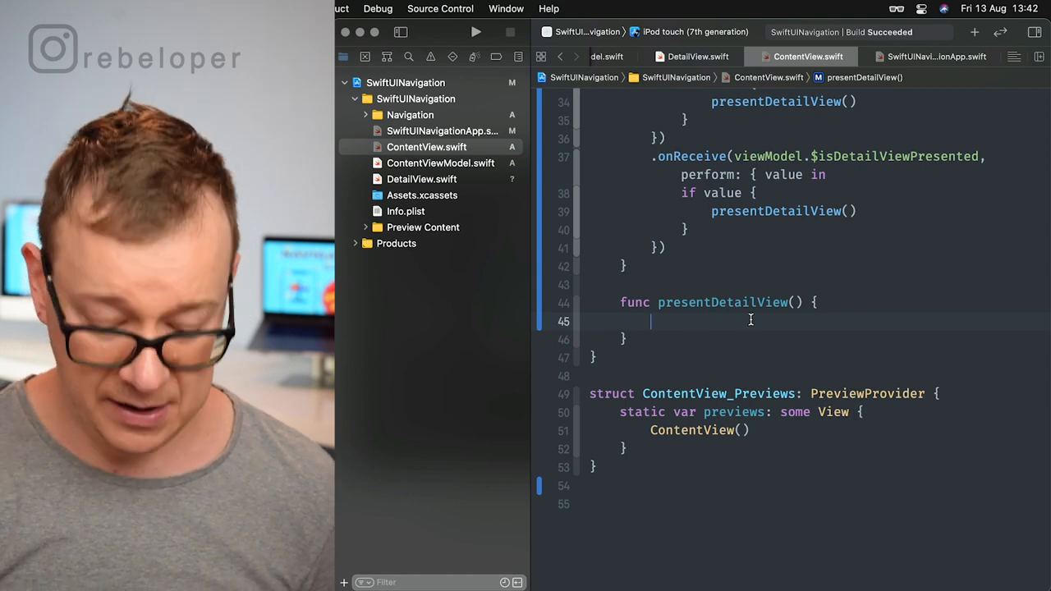
{"action": "type", "text": "navigation"}
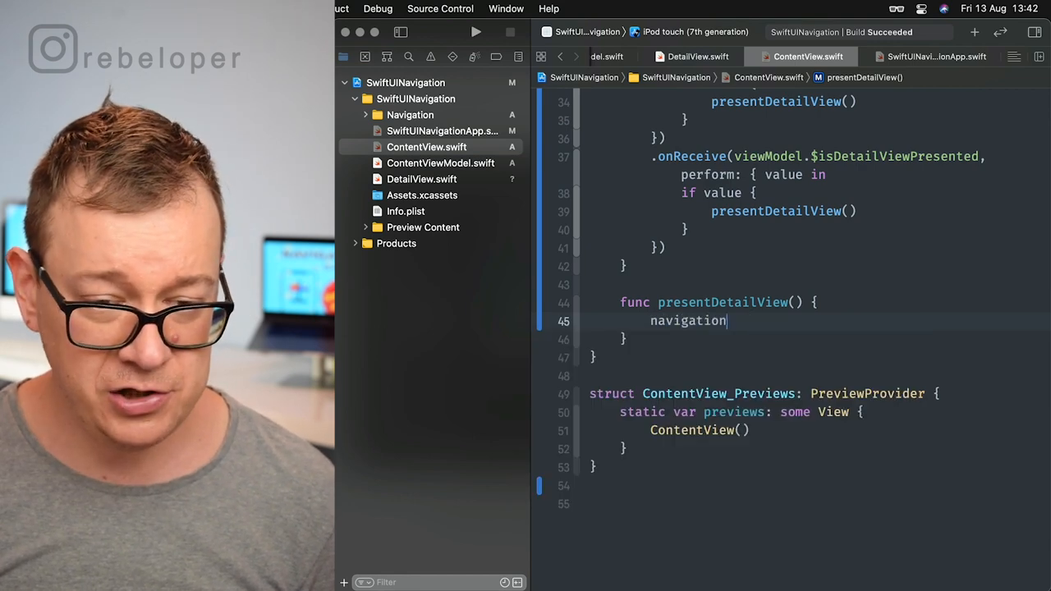
{"action": "type", "text": ".present(., destination: () →"}
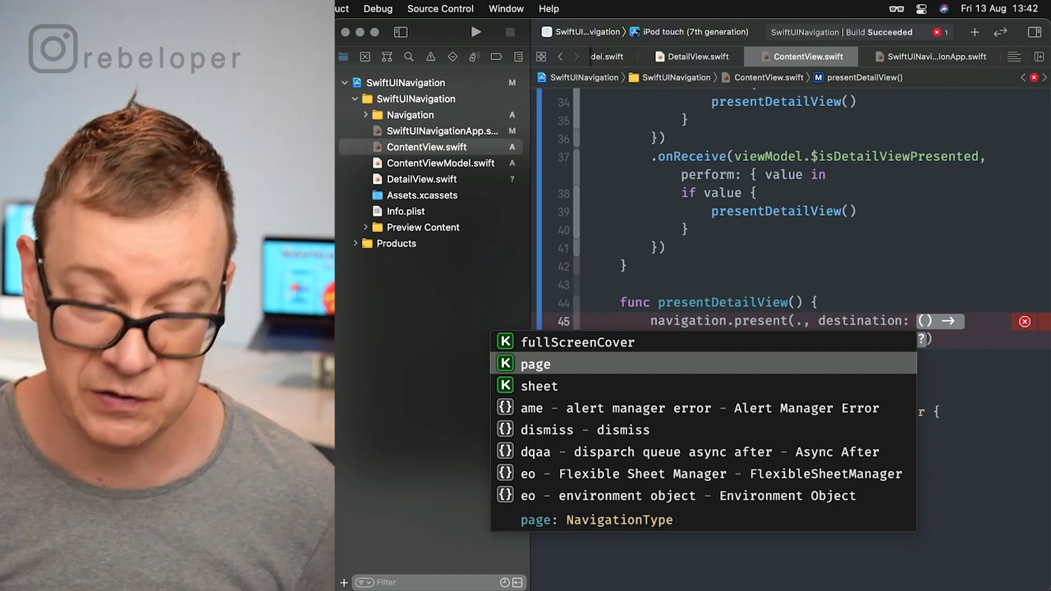
{"action": "left_click", "coordinate": [535, 364]}
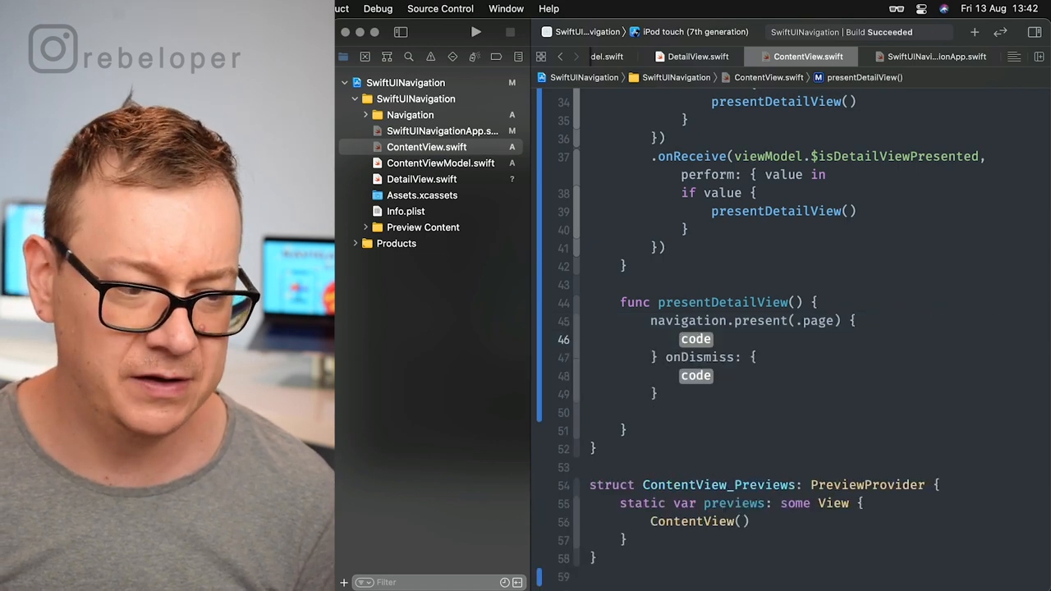
{"action": "type", "text": "DetailView("}
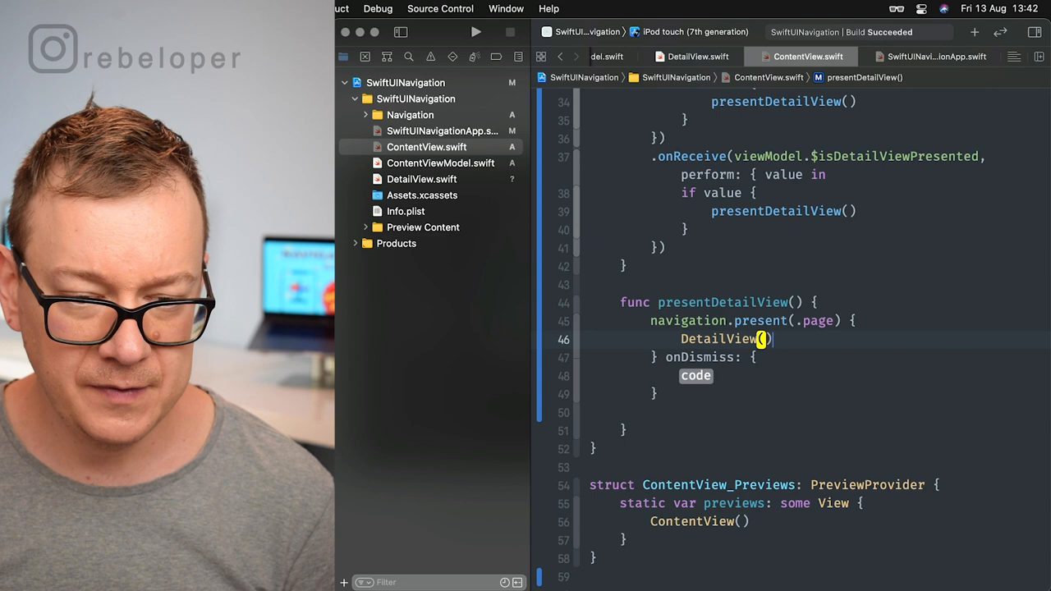
{"action": "type", "text": "print(\""}
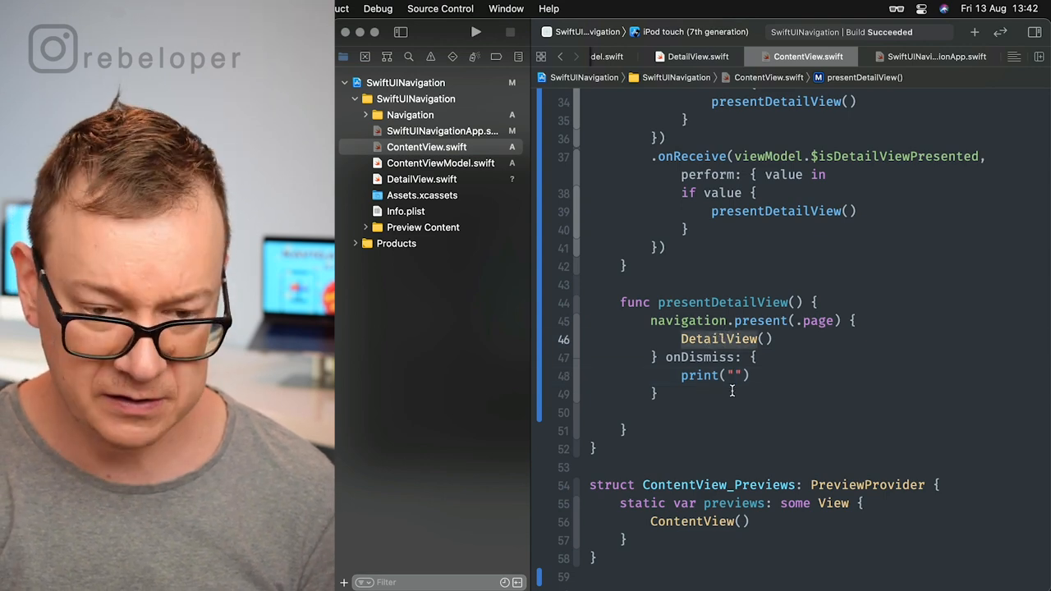
{"action": "type", "text": "DetailView dismiise"}
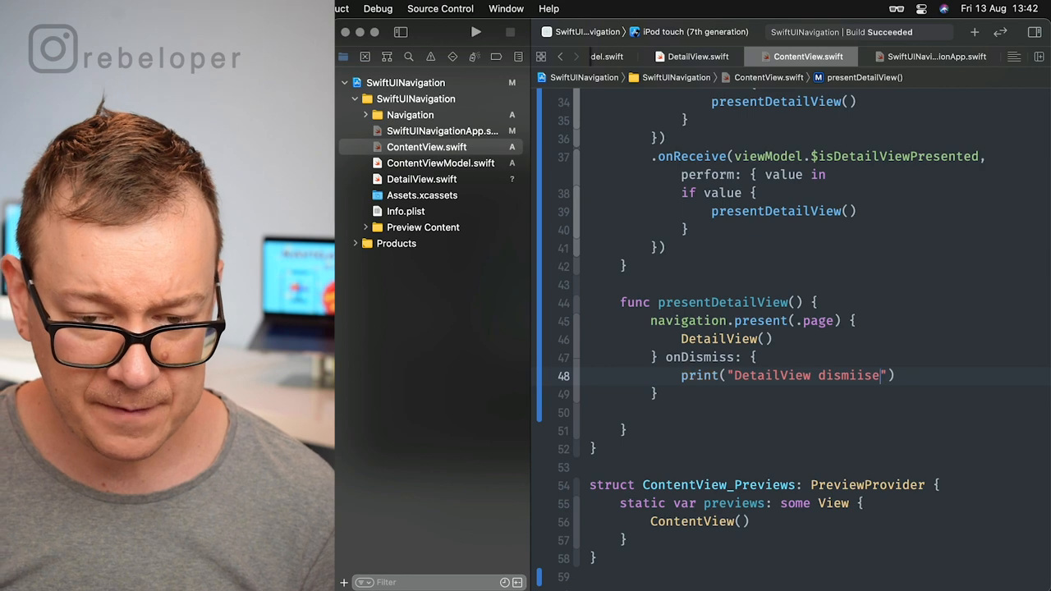
{"action": "type", "text": "dismissed"}
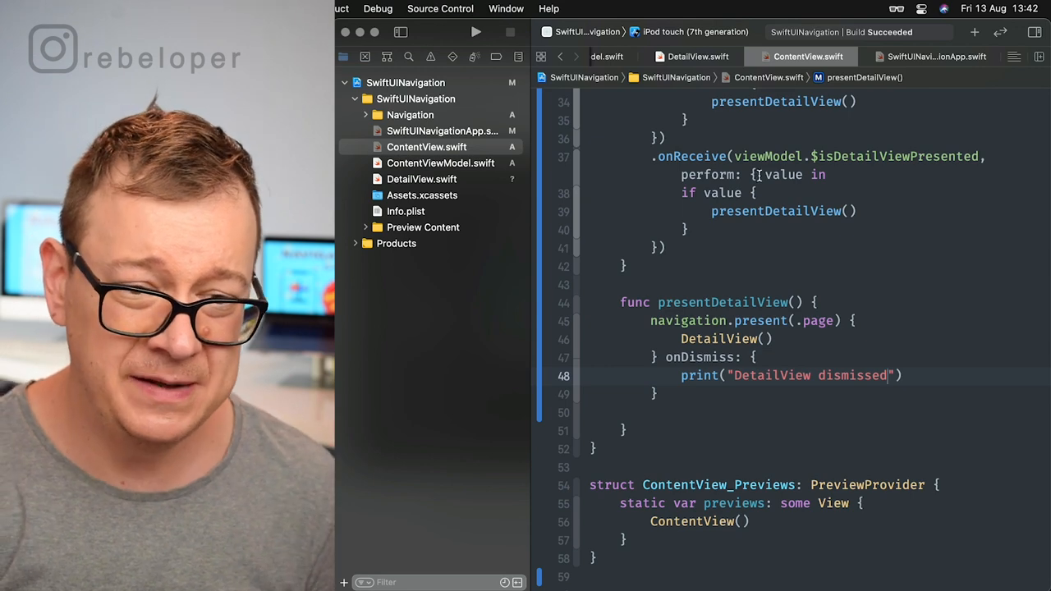
Run the app on the iPhone 12 simulator, then present and dismiss DetailView.
{"action": "left_click", "coordinate": [690, 32]}
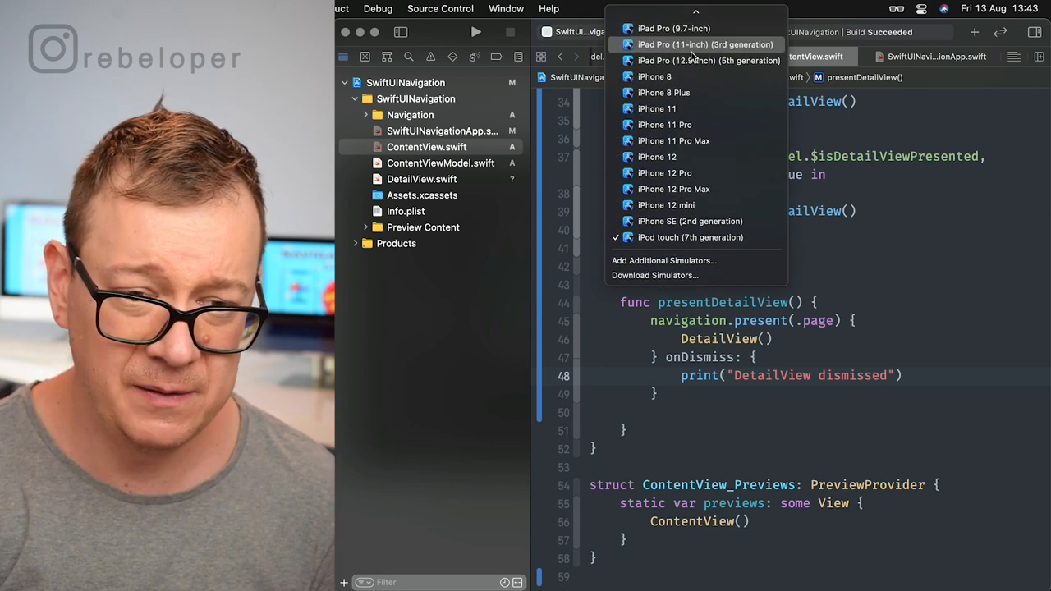
{"action": "left_click", "coordinate": [656, 156]}
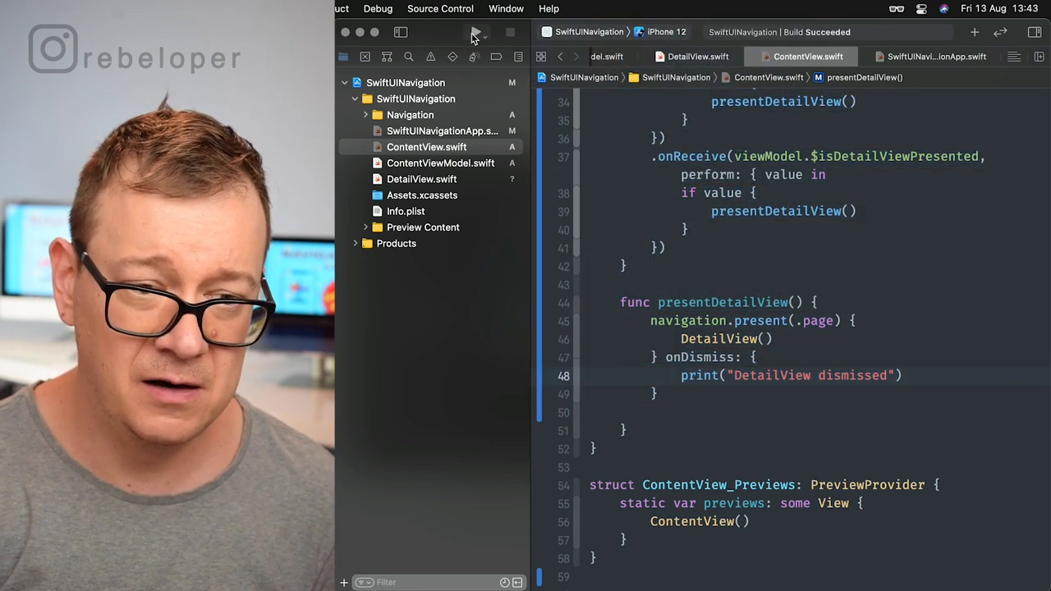
{"action": "left_click", "coordinate": [456, 32]}
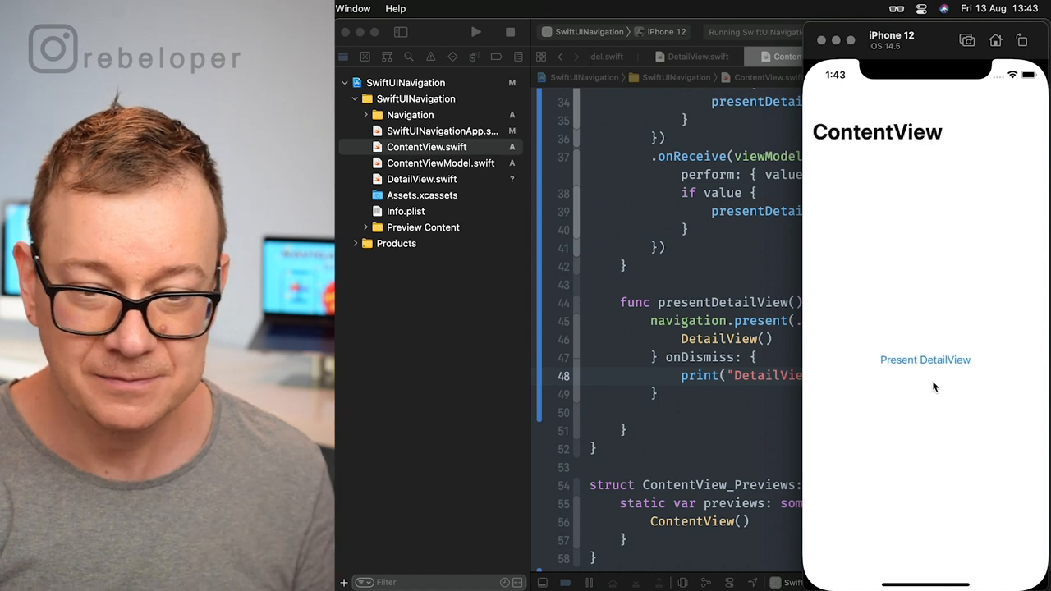
{"action": "left_click", "coordinate": [926, 359]}
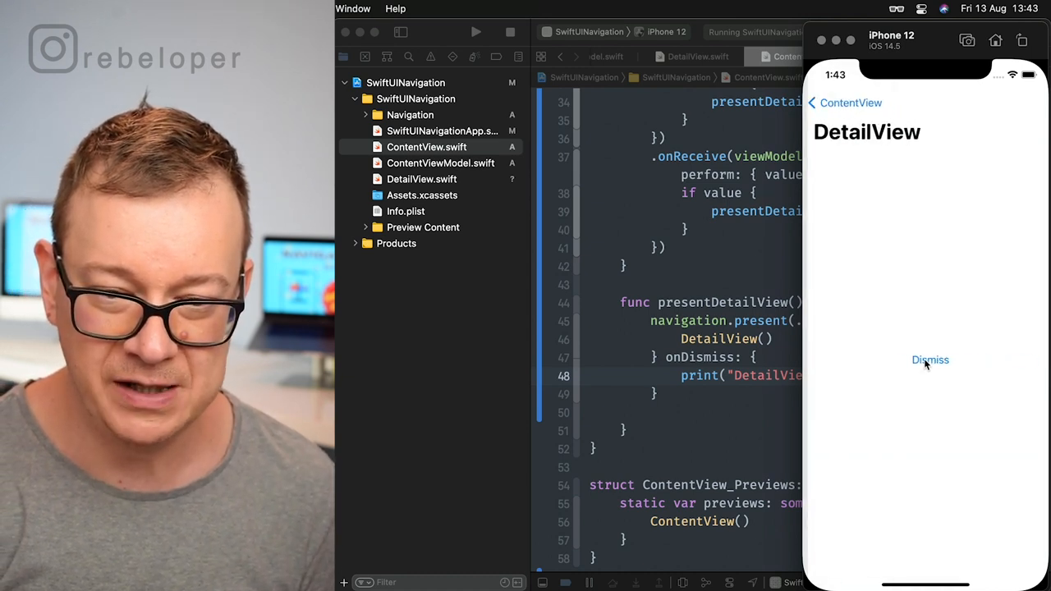
{"action": "left_click", "coordinate": [925, 359]}
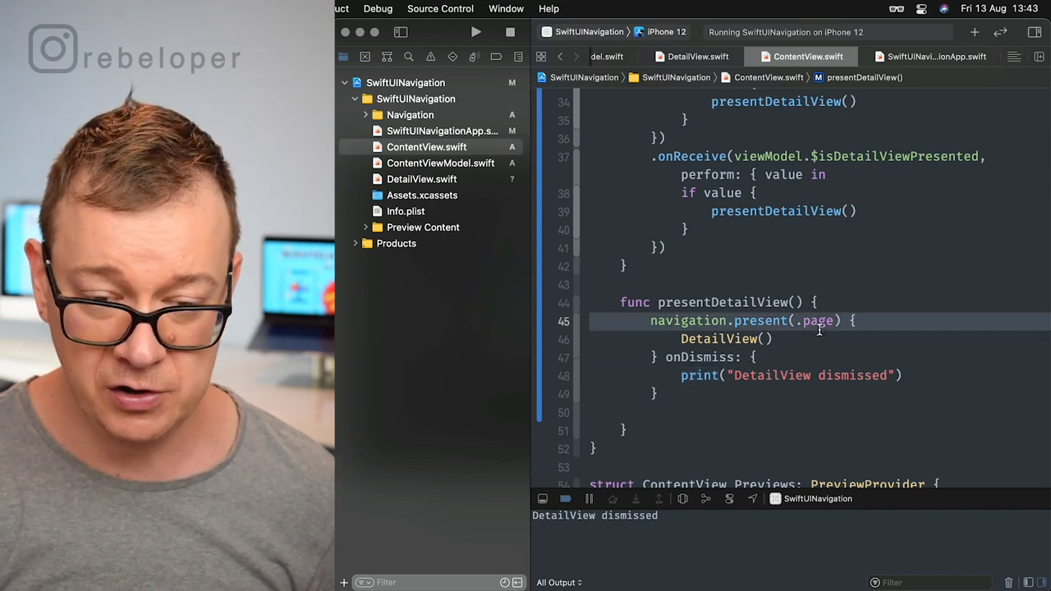
Test DetailView as a .sheet, then switch the presentation type to .fullScreenCover.
{"action": "type", "text": ".sheet"}
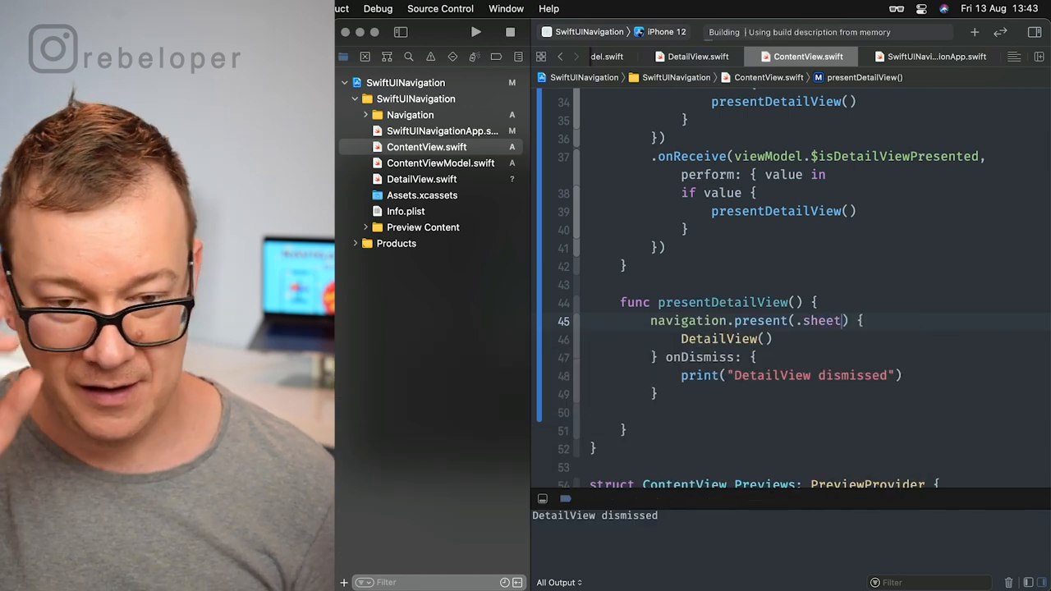
{"action": "left_click", "coordinate": [476, 31]}
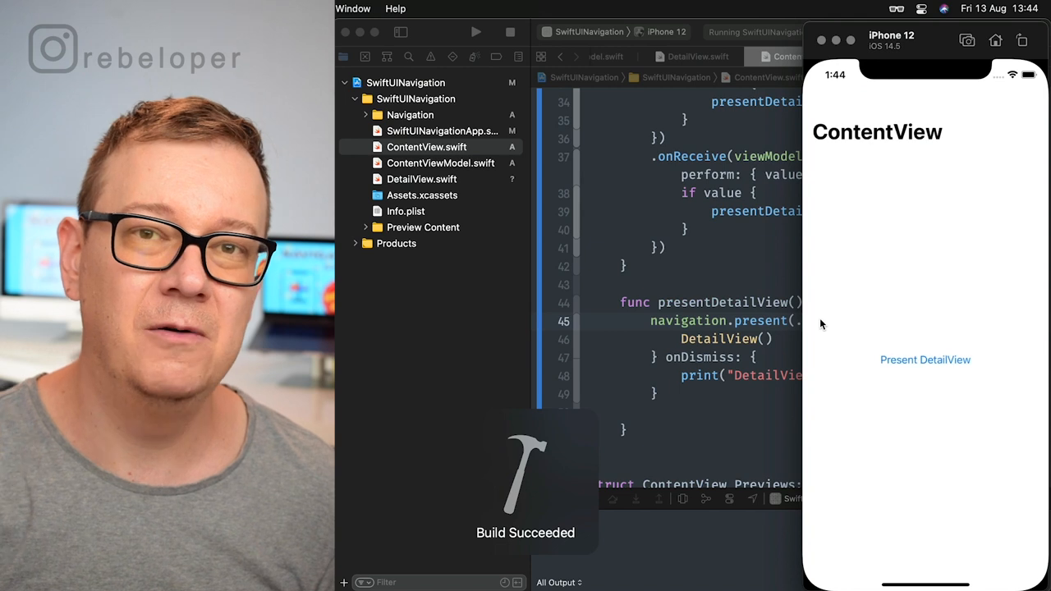
{"action": "left_click", "coordinate": [925, 360]}
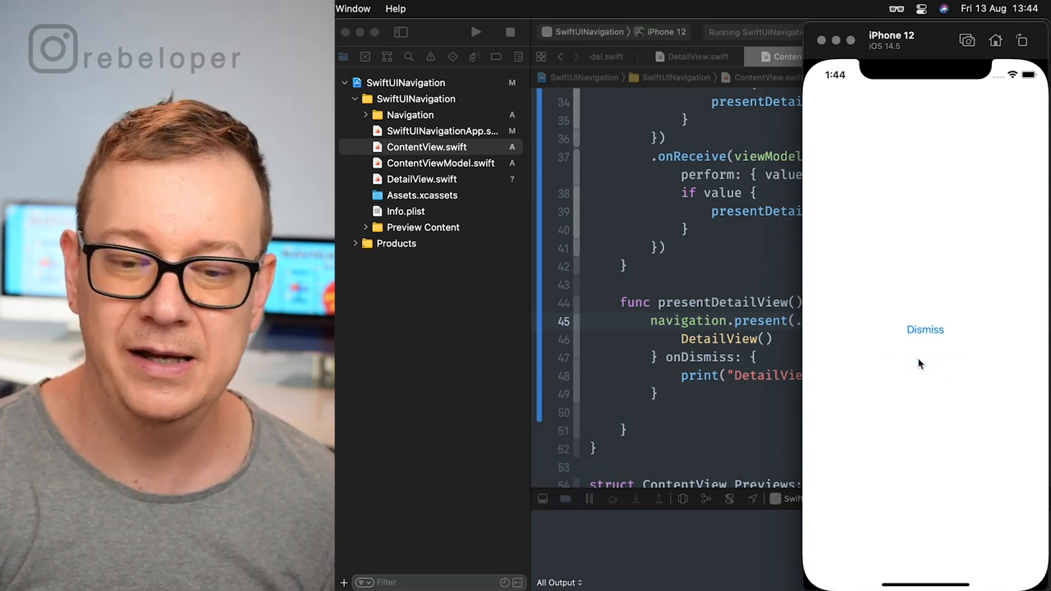
{"action": "left_click", "coordinate": [925, 329]}
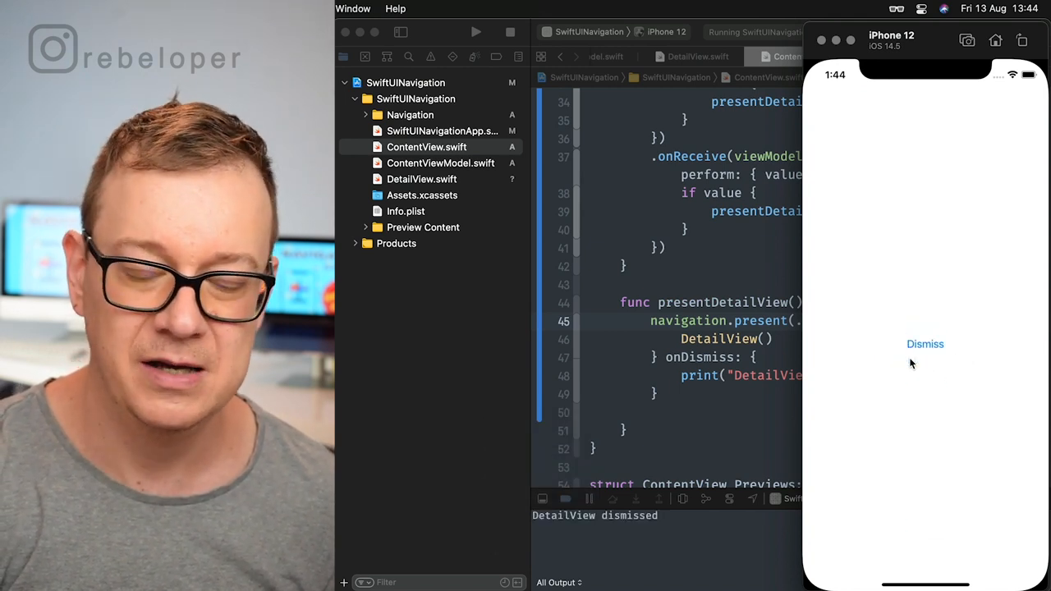
{"action": "left_click", "coordinate": [926, 344]}
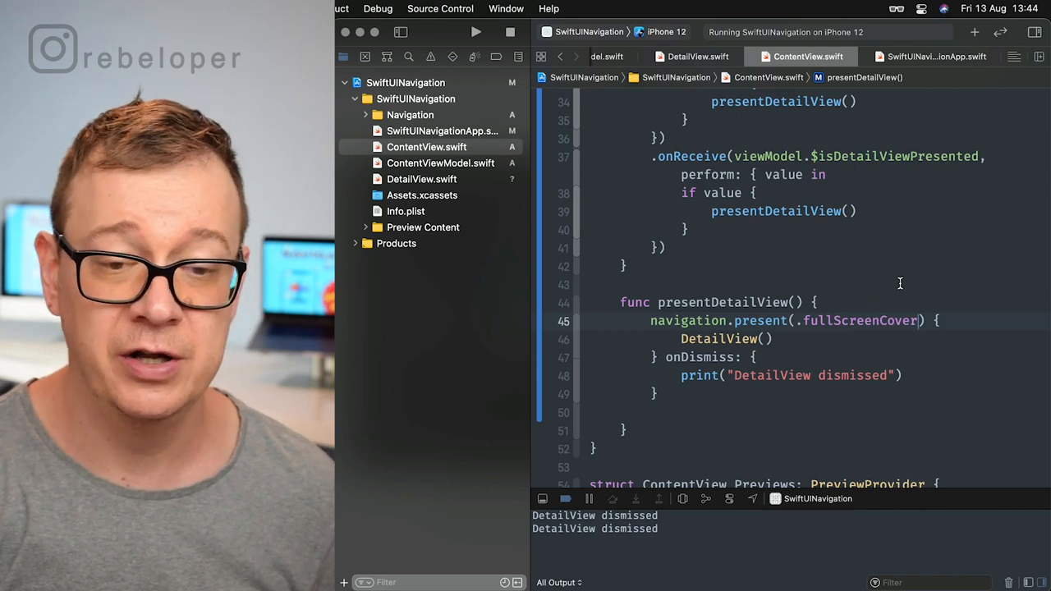
Add isDetailViewPresented.toggle() inside the two-second asyncAfter block in onAppear.
{"action": "scroll", "scroll_direction": "up", "scroll_amount": 3}
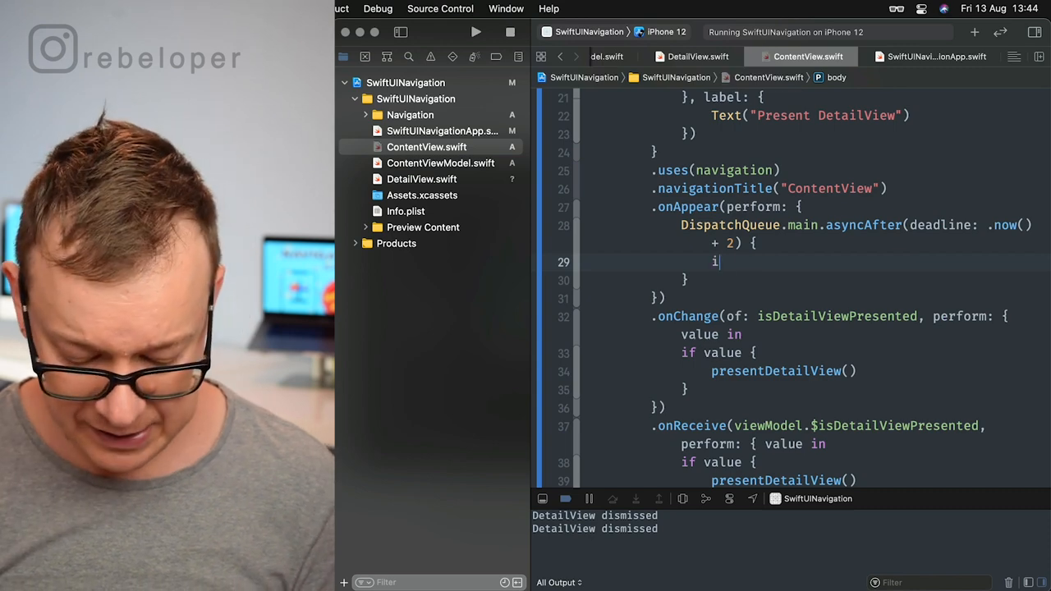
{"action": "type", "text": "isDetailViewPresented"}
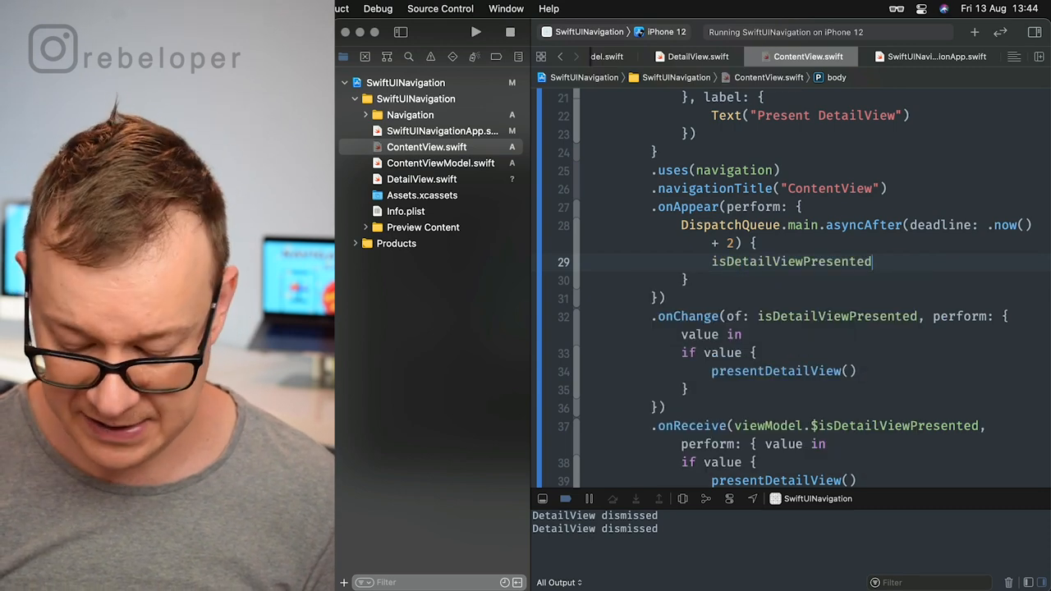
{"action": "type", "text": "."}
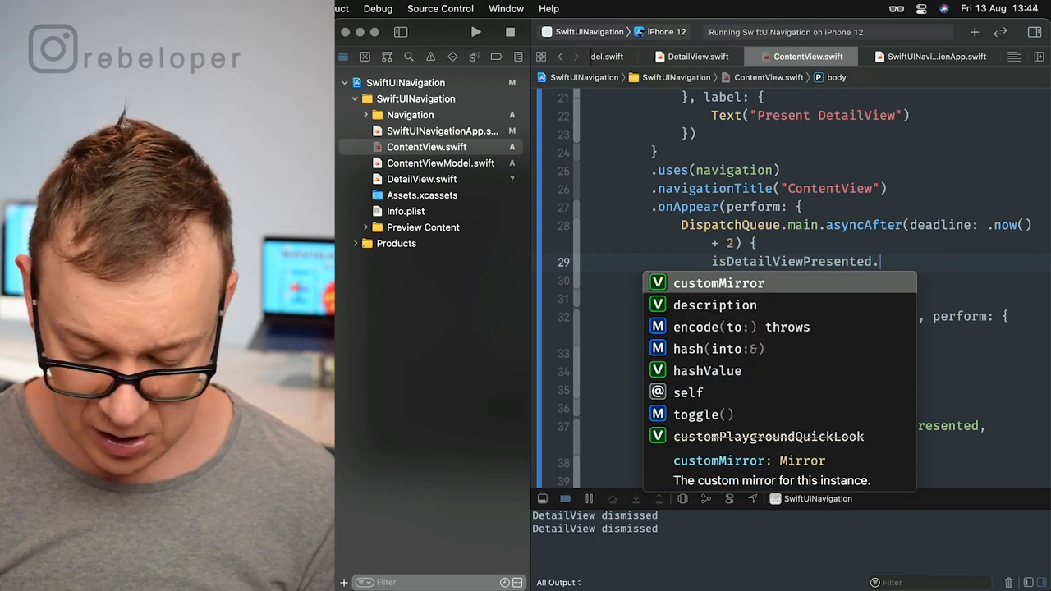
{"action": "type", "text": "toggle("}
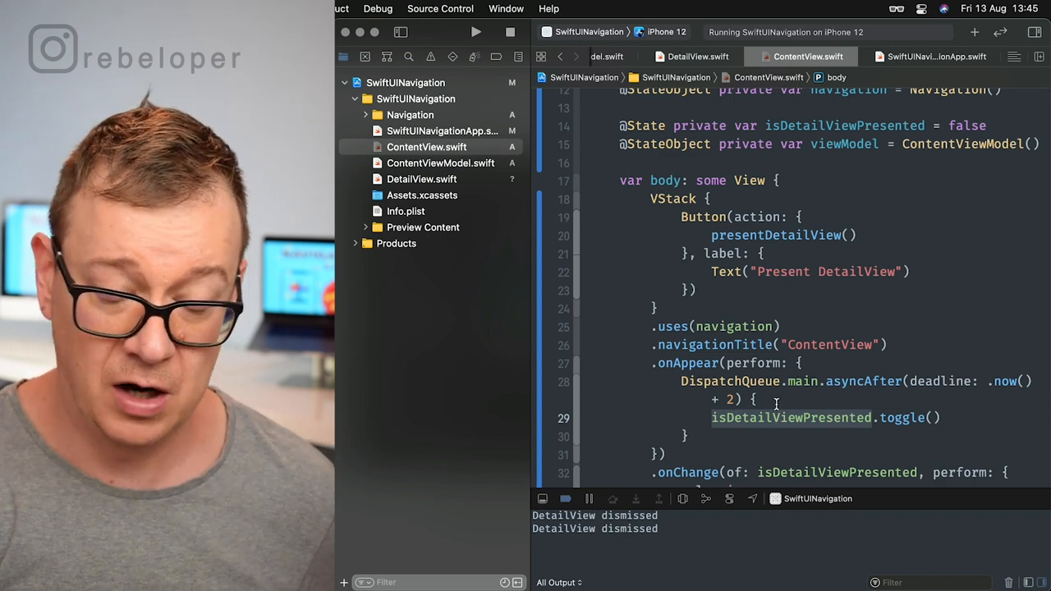
Review isDetailViewPresented, the onChange call to presentDetailView, and the view model's onReceive hook.
{"action": "scroll", "scroll_direction": "down", "scroll_amount": 3}
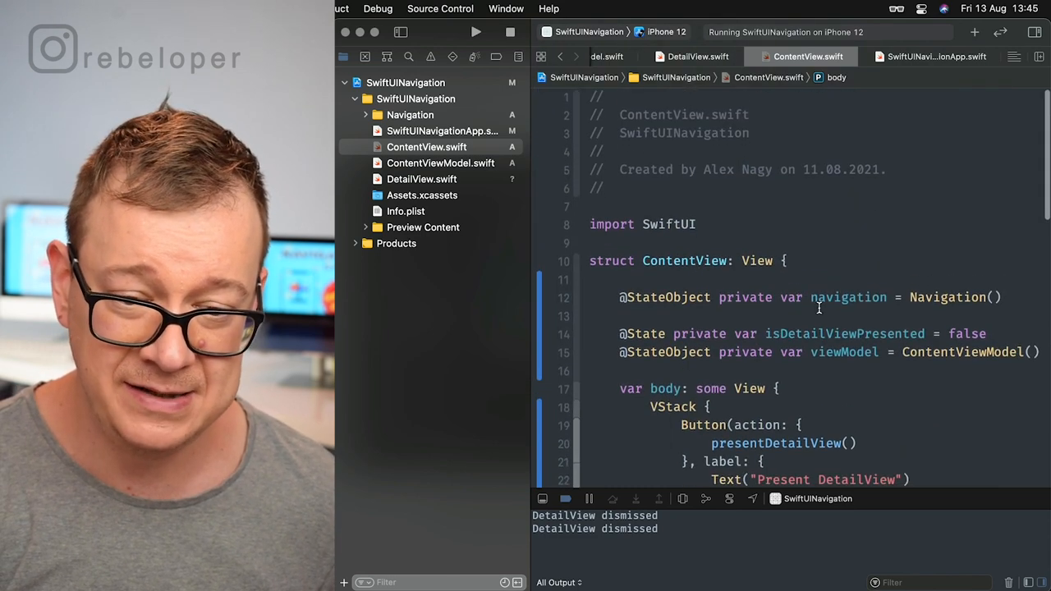
{"action": "double_click", "coordinate": [844, 333]}
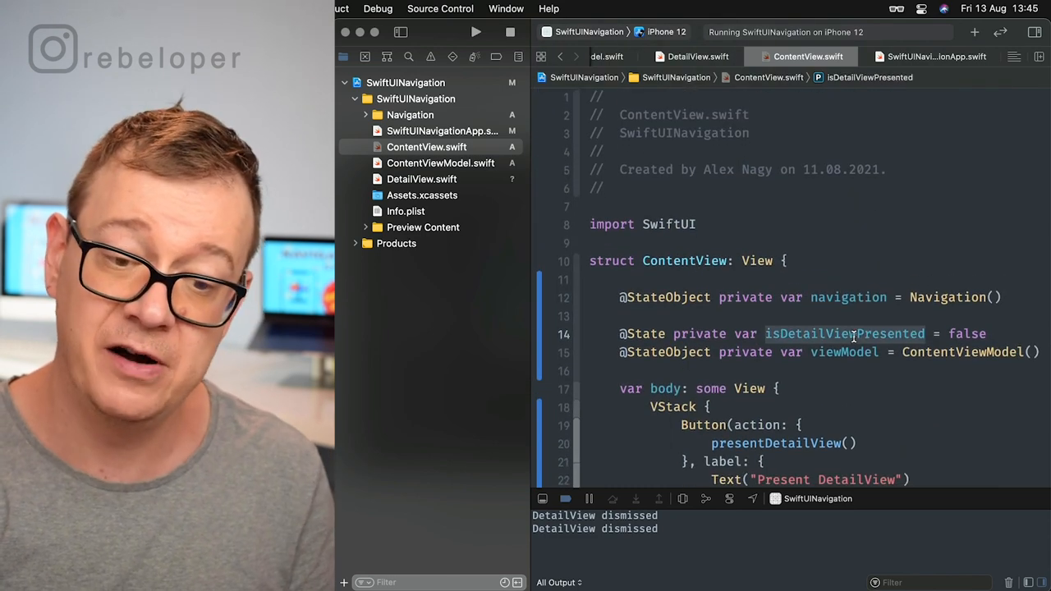
{"action": "scroll", "scroll_direction": "down", "scroll_amount": 3}
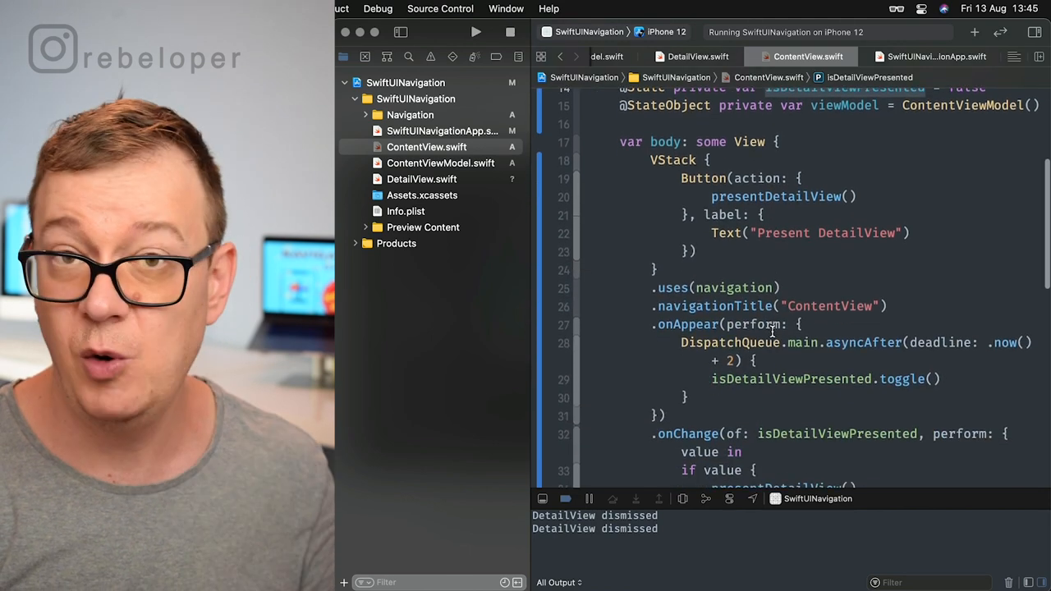
{"action": "scroll", "scroll_direction": "down", "scroll_amount": 3}
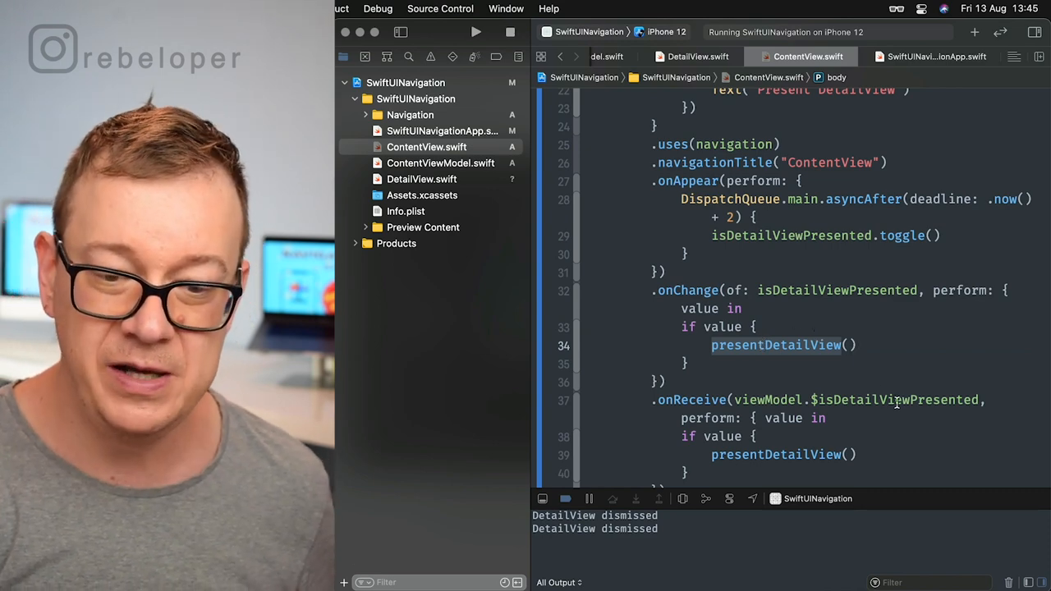
{"action": "left_click", "coordinate": [818, 400]}
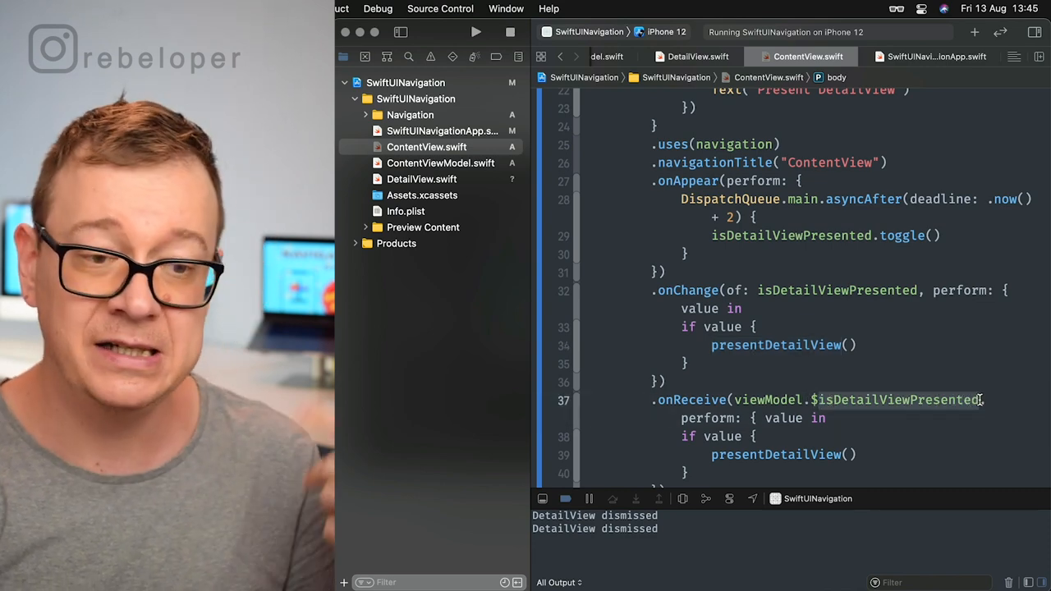
{"action": "left_click", "coordinate": [441, 163]}
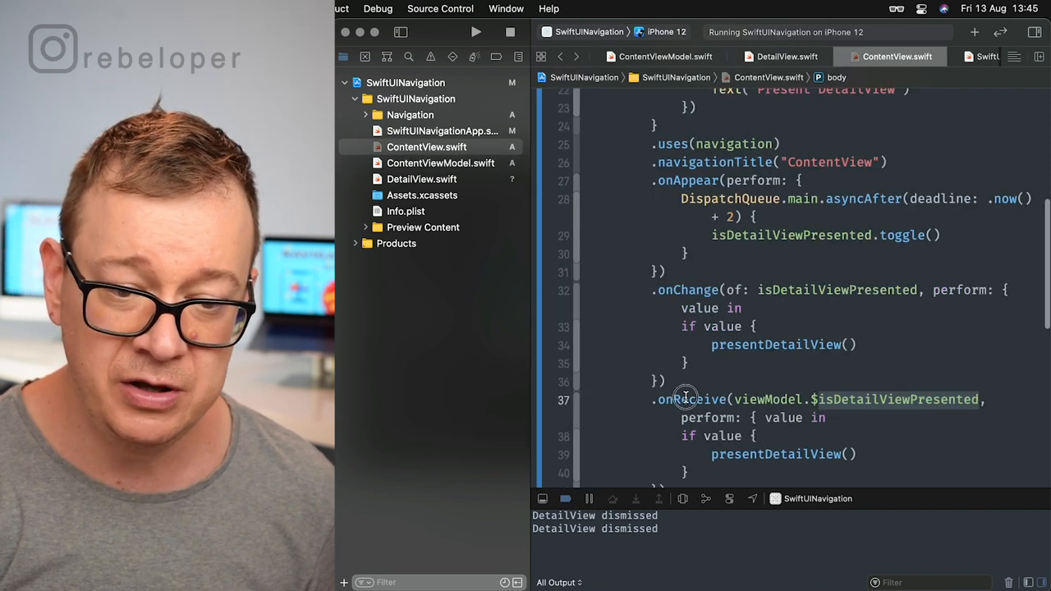
{"action": "double_click", "coordinate": [691, 399]}
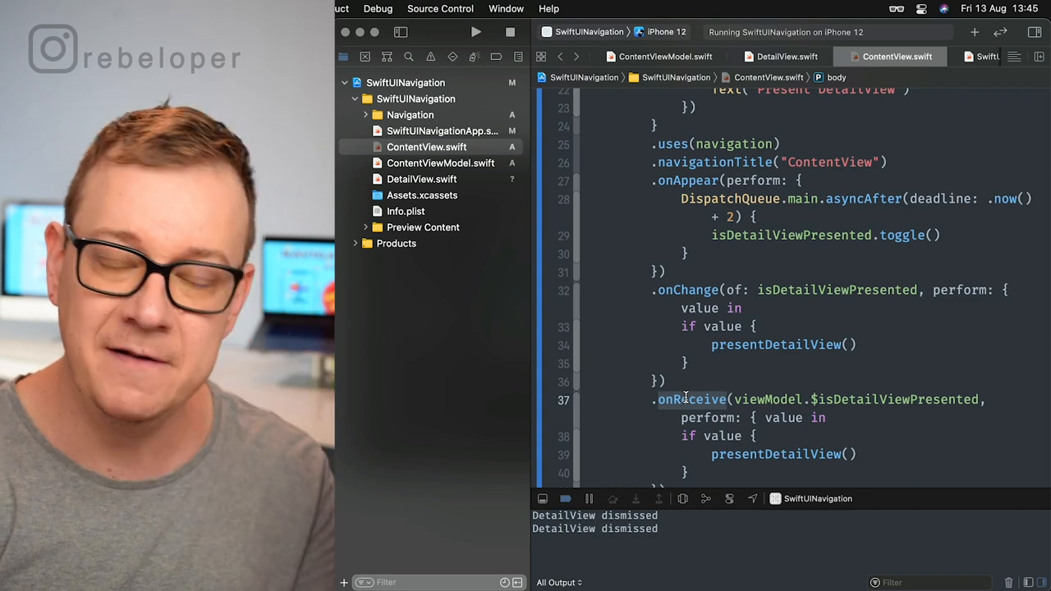
{"action": "scroll", "scroll_direction": "down", "scroll_amount": 3}
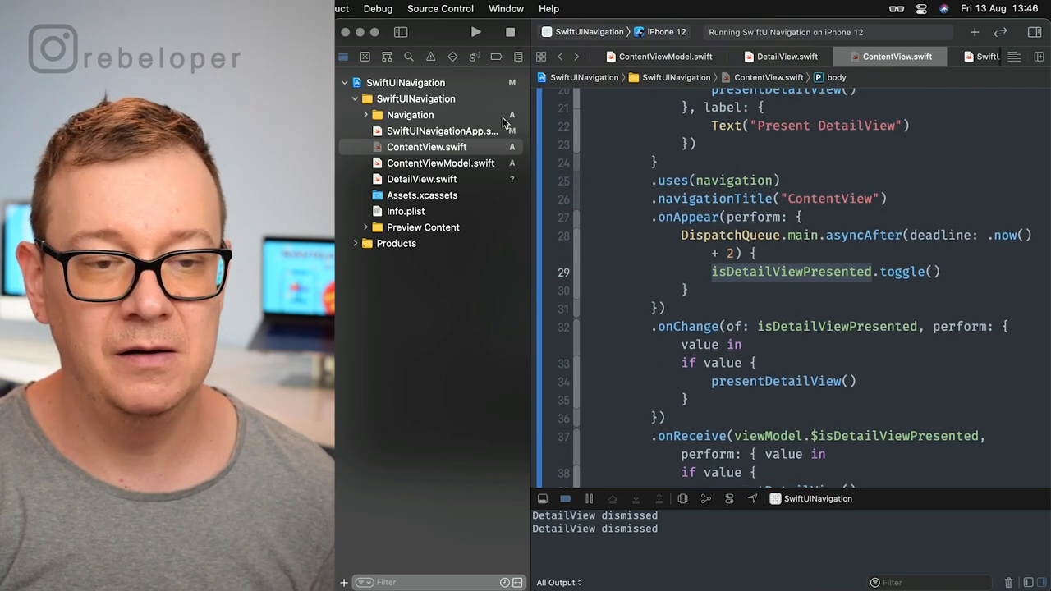
Run the app, dismiss the auto-presented DetailView, and comment out the delayed toggle line.
{"action": "left_click", "coordinate": [475, 32]}
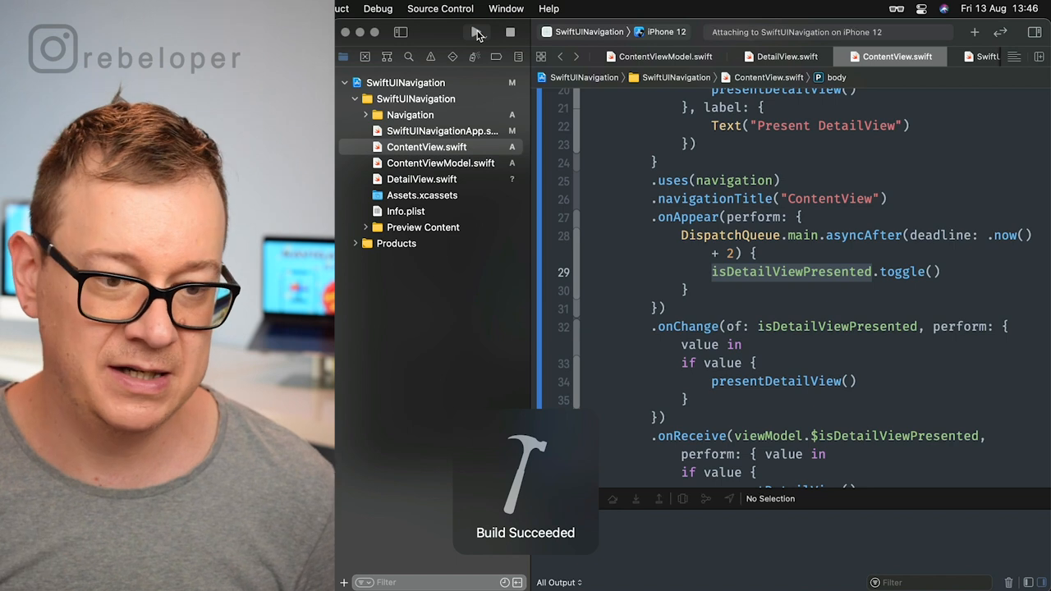
{"action": "left_click", "coordinate": [475, 32]}
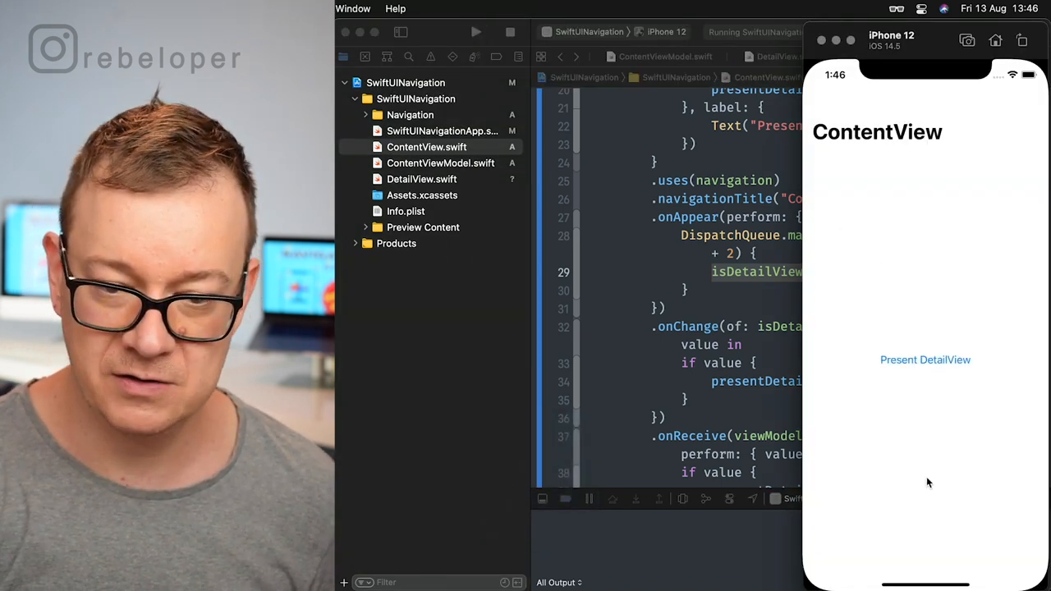
{"action": "left_click", "coordinate": [925, 360]}
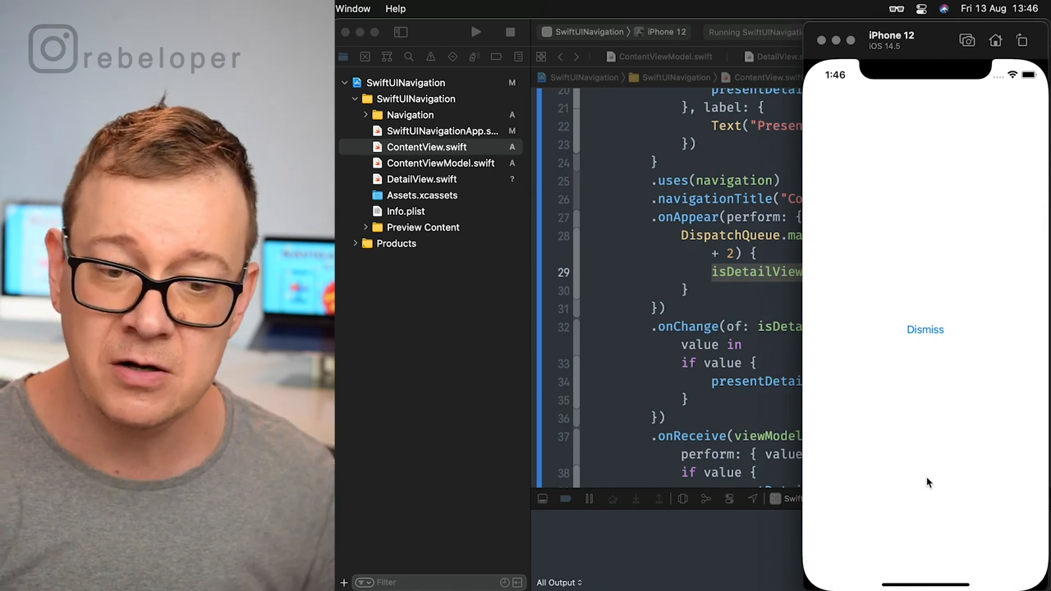
{"action": "left_click", "coordinate": [924, 329]}
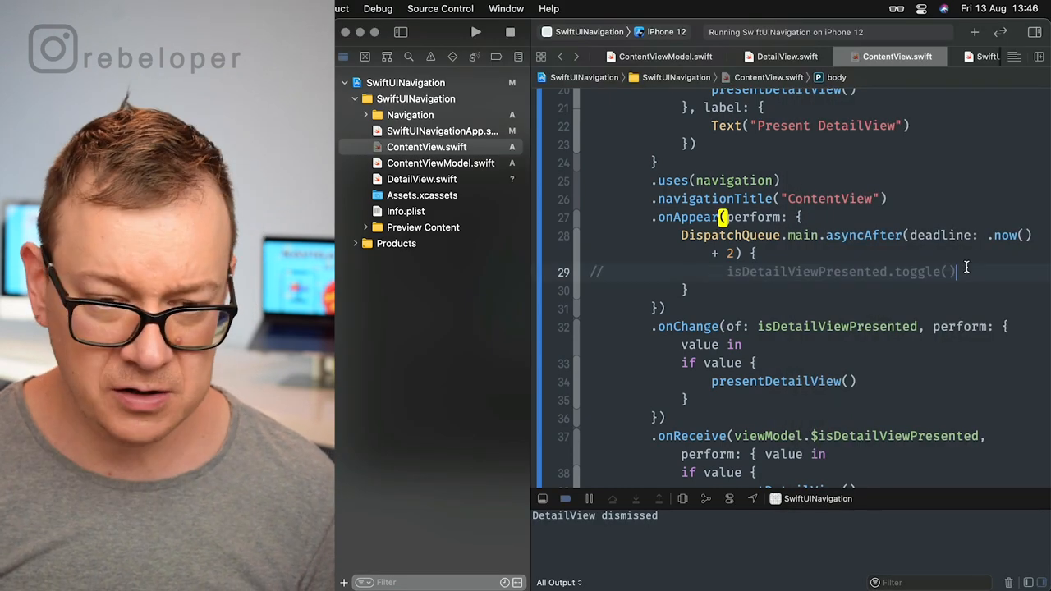
Add viewModel.isDetailViewPresented.toggle() to the delayed block and relaunch the app.
{"action": "type", "text": "viewModel"}
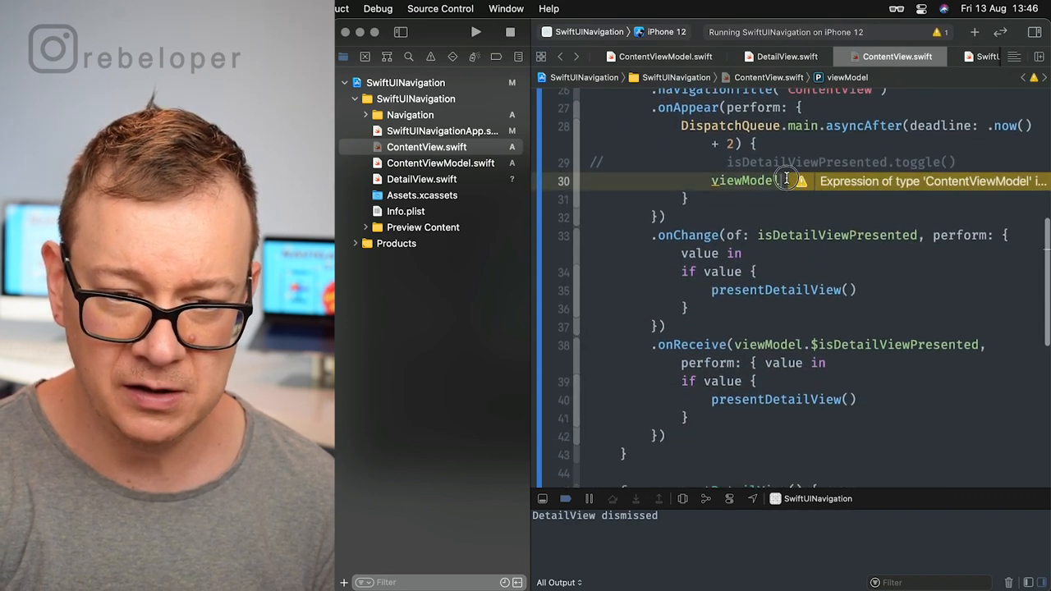
{"action": "type", "text": ".isDetailViewPresented"}
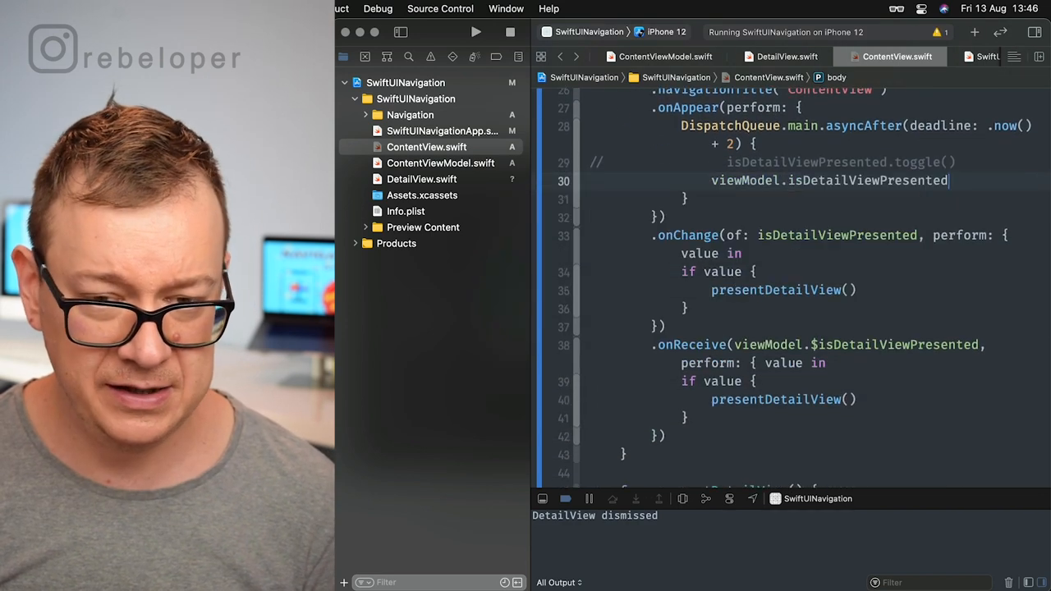
{"action": "type", "text": ".toggle()"}
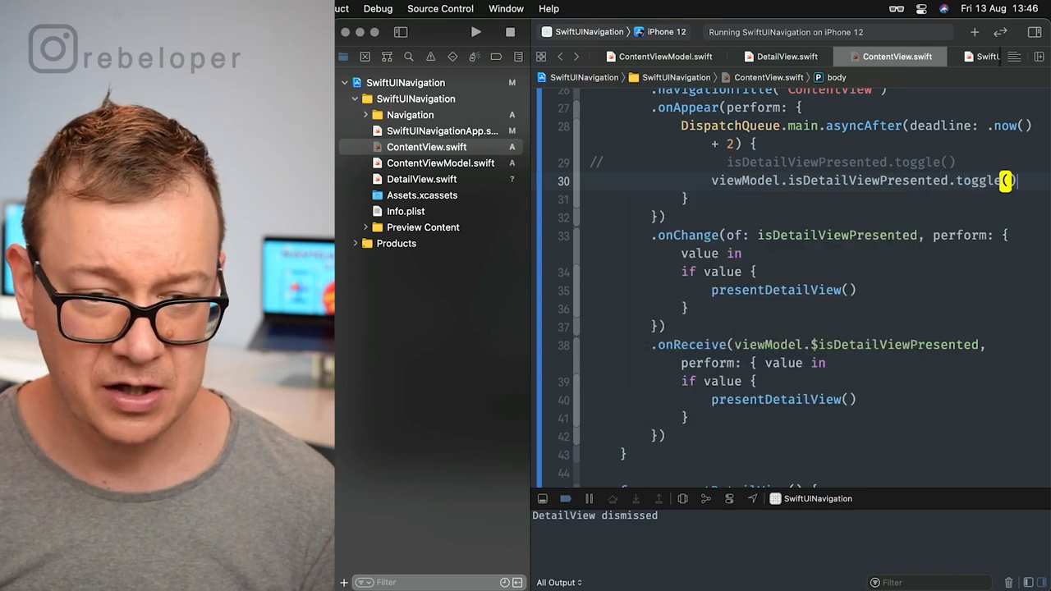
{"action": "left_click", "coordinate": [476, 32]}
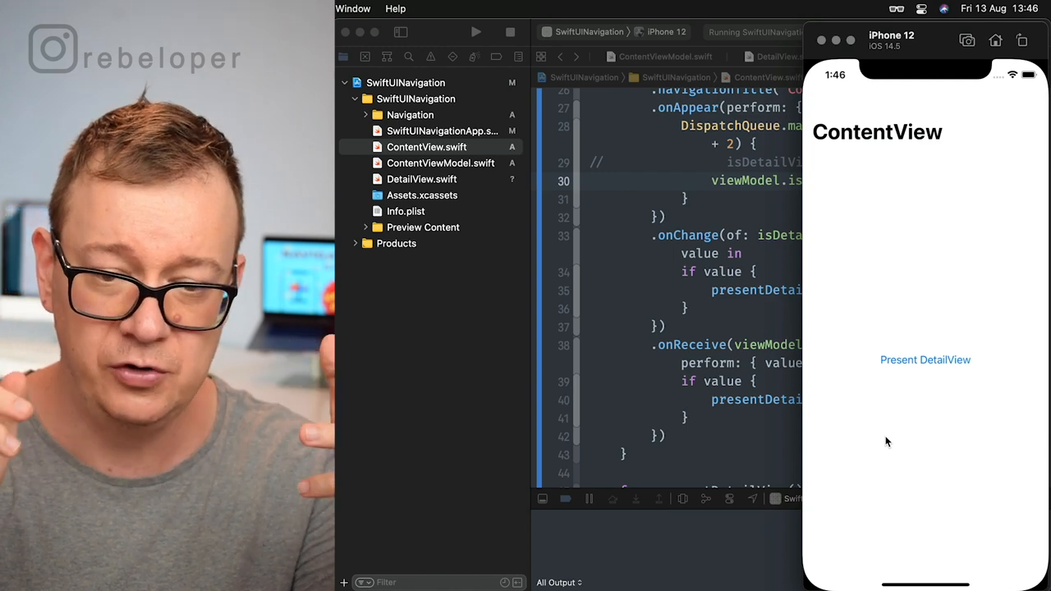
{"action": "left_click", "coordinate": [925, 360]}
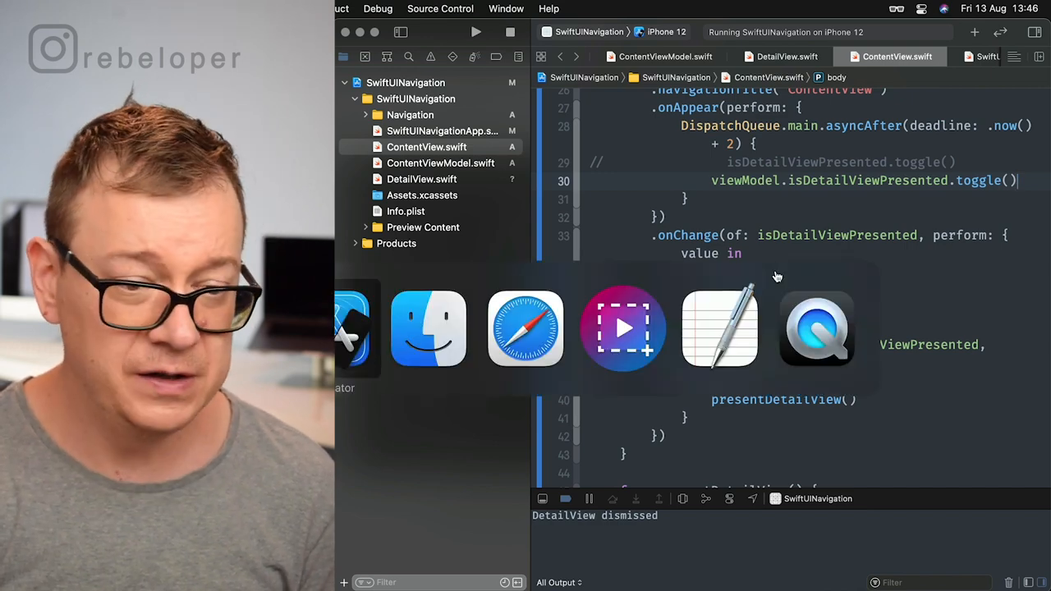
Switch to Safari's rebeloper SwiftUI Navigation page and scroll down to its feature list.
{"action": "left_click", "coordinate": [524, 328]}
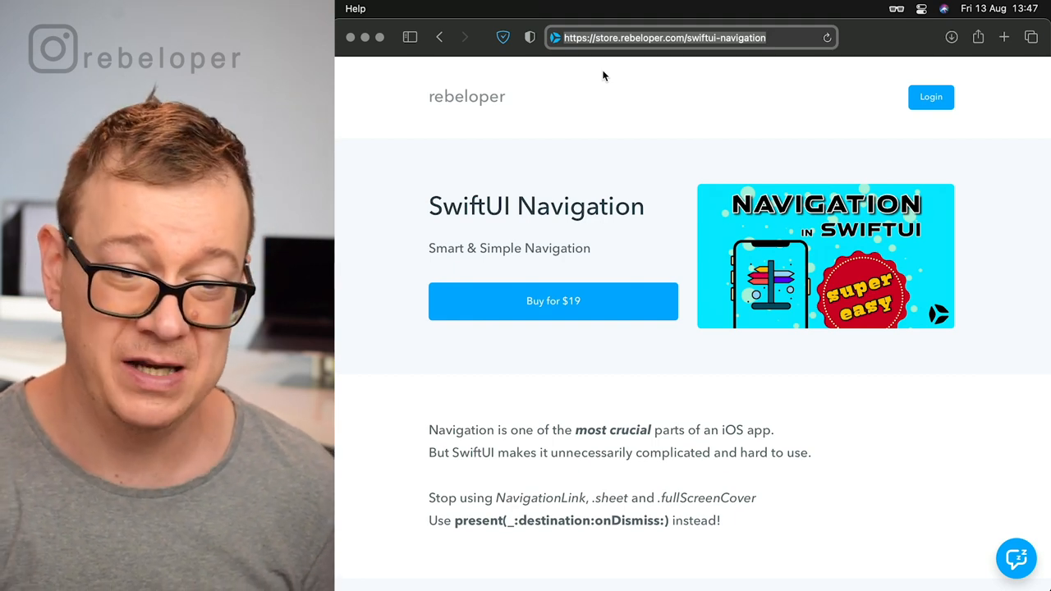
{"action": "scroll", "scroll_direction": "down", "scroll_amount": 3}
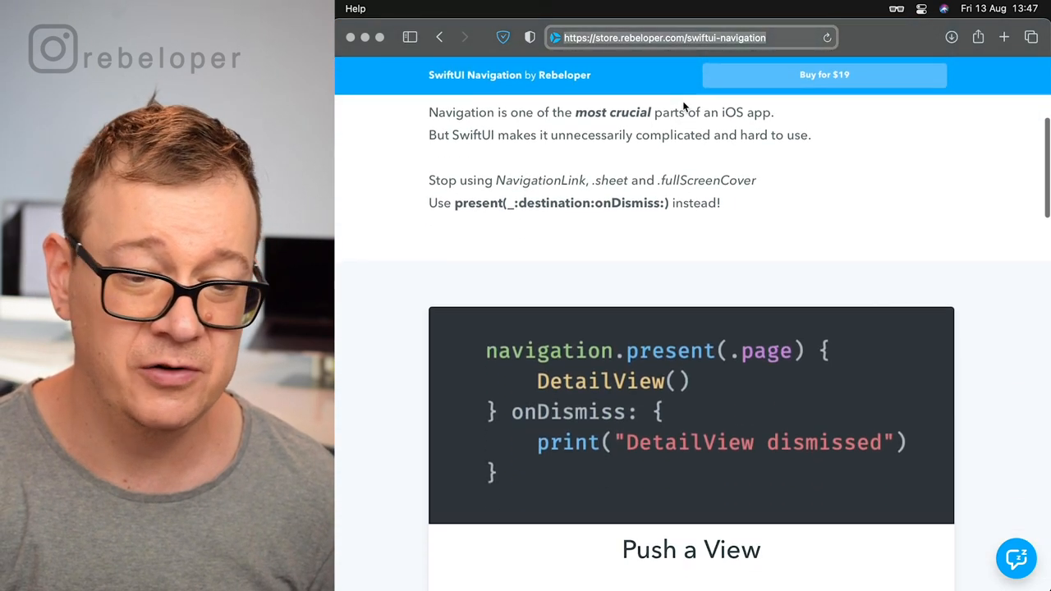
{"action": "scroll", "scroll_direction": "down", "scroll_amount": 3}
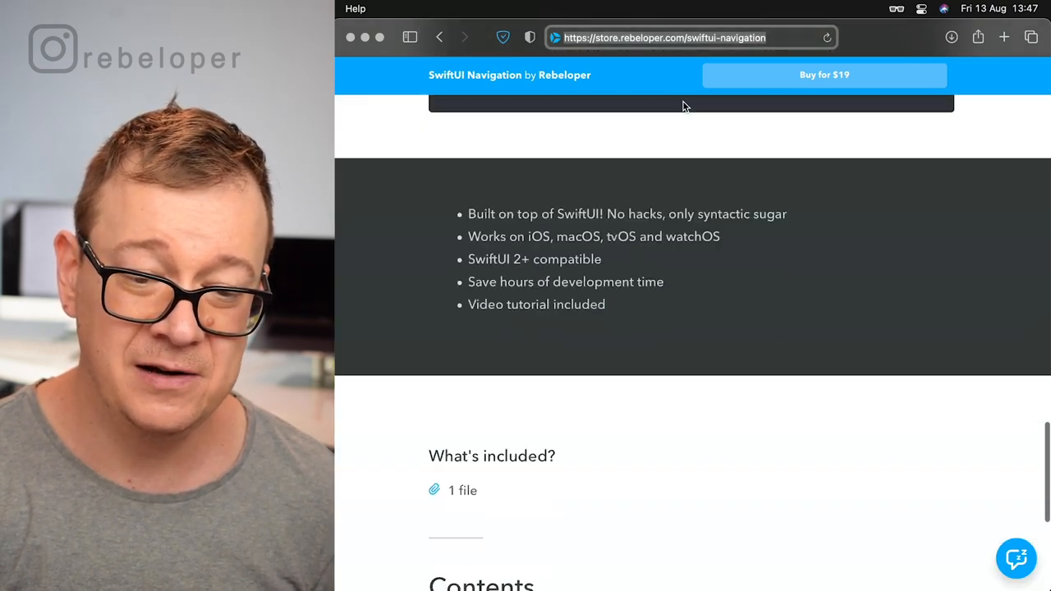